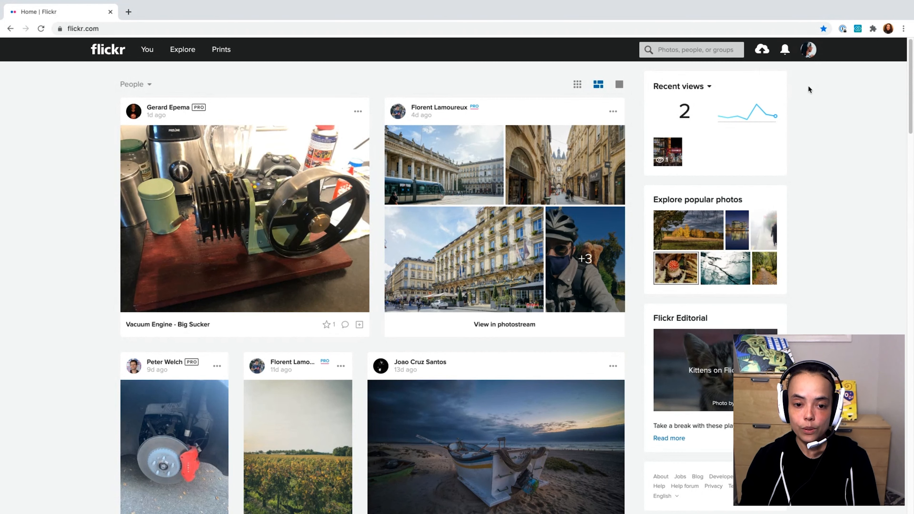
pyautogui.moveTo(806, 88)
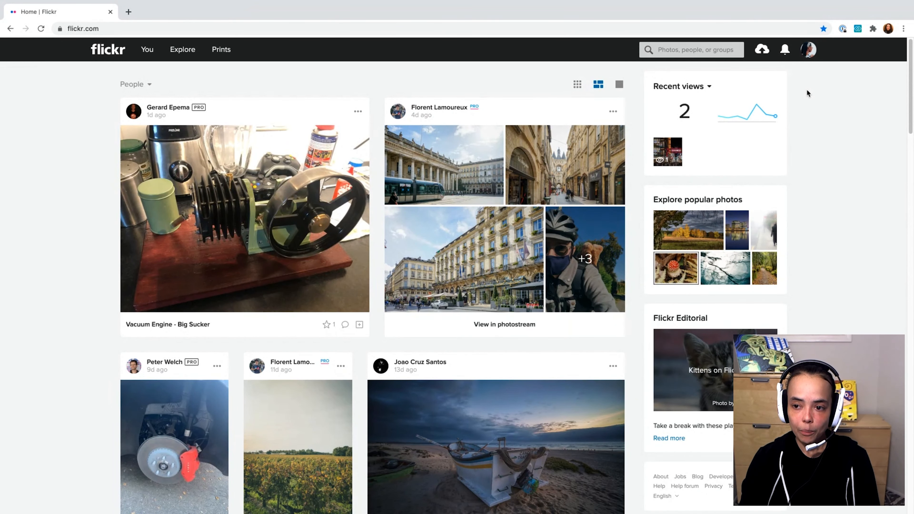
pyautogui.moveTo(781, 80)
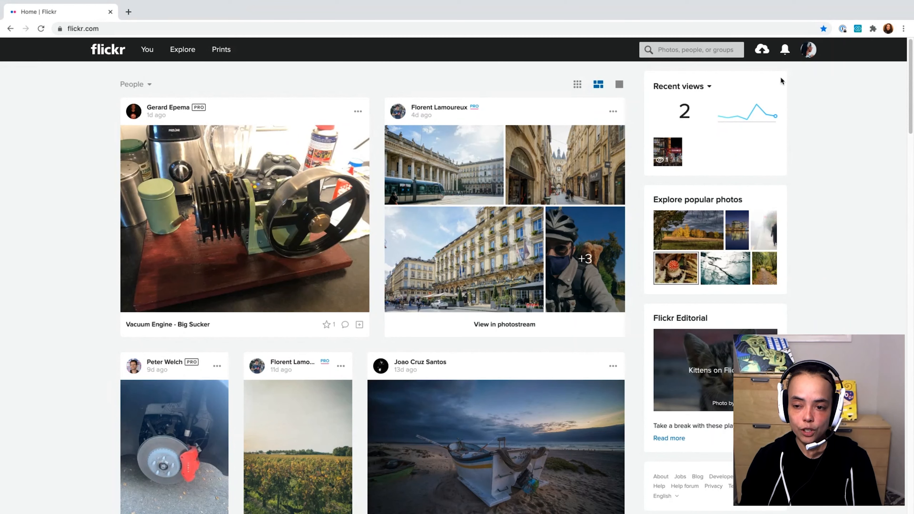
pyautogui.moveTo(810, 74)
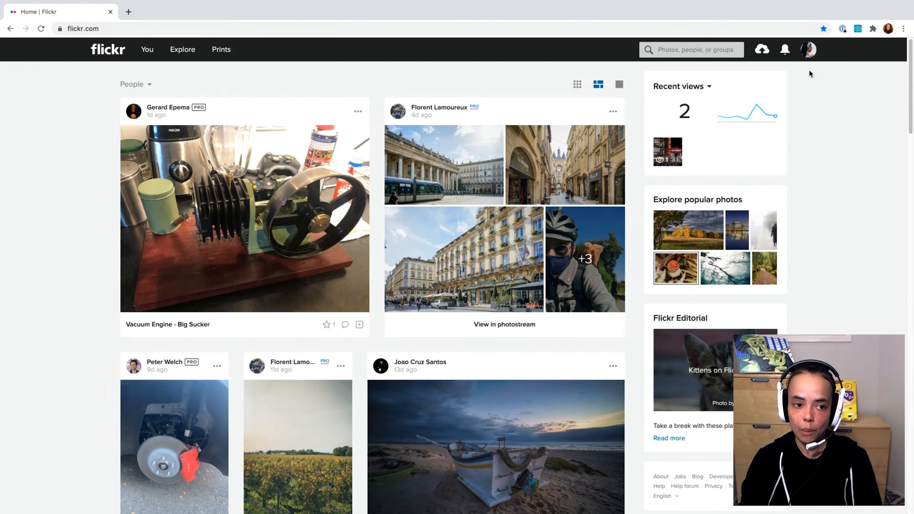
pyautogui.moveTo(799, 75)
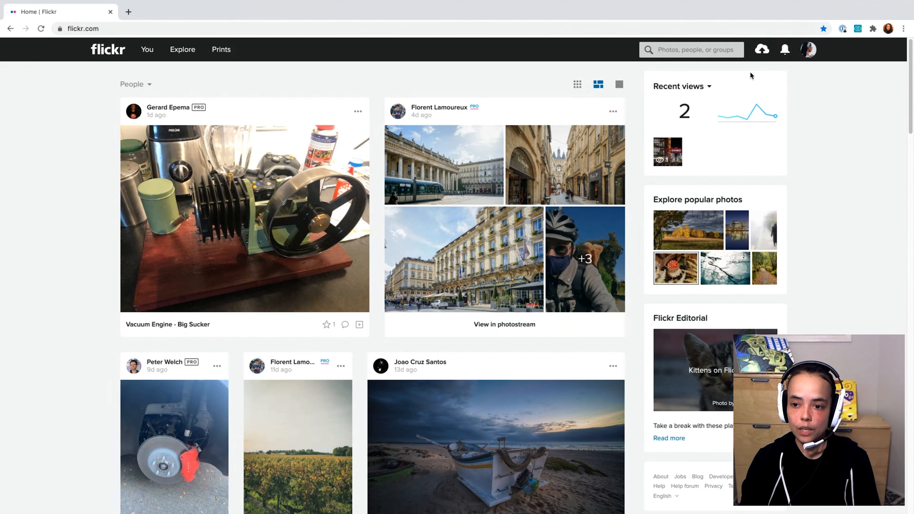
pyautogui.moveTo(775, 55)
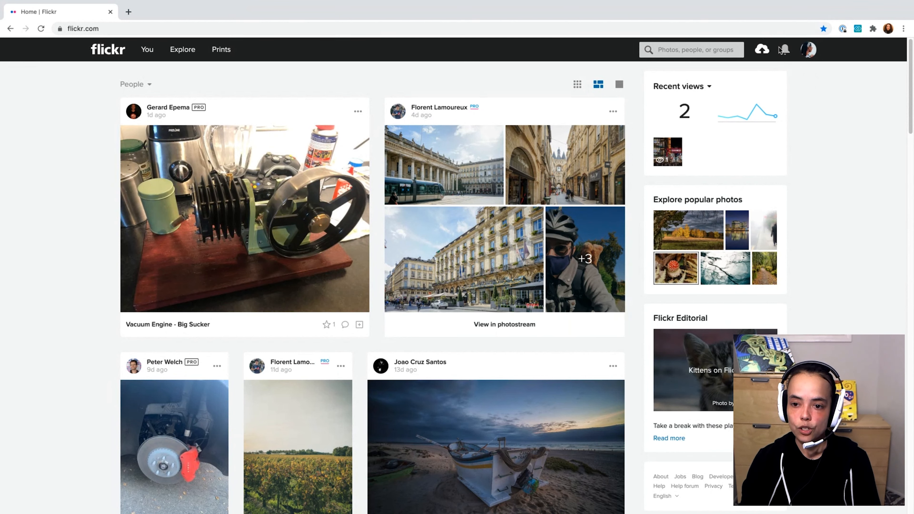
# Choose the TREE, TOMATO, SKY and CUCAMELON JPGs from the Desktop for the uploader.
pyautogui.click(761, 49)
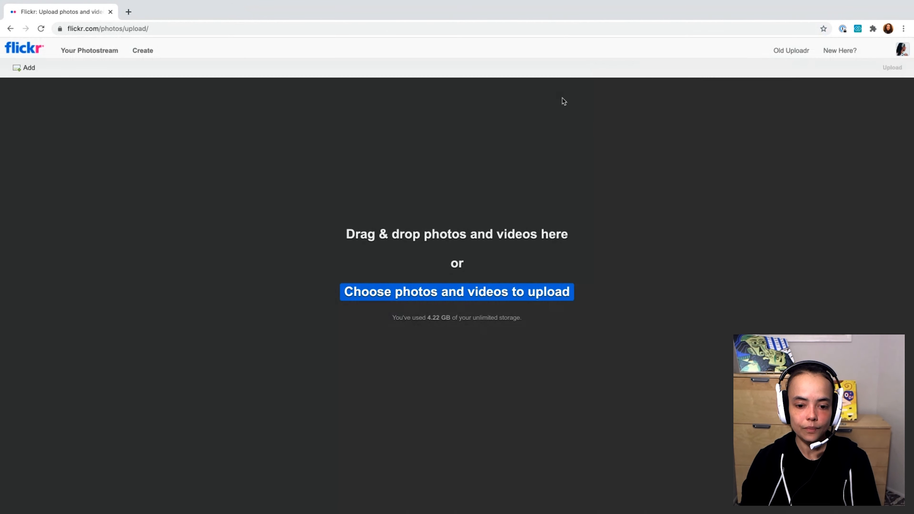
pyautogui.moveTo(297, 244)
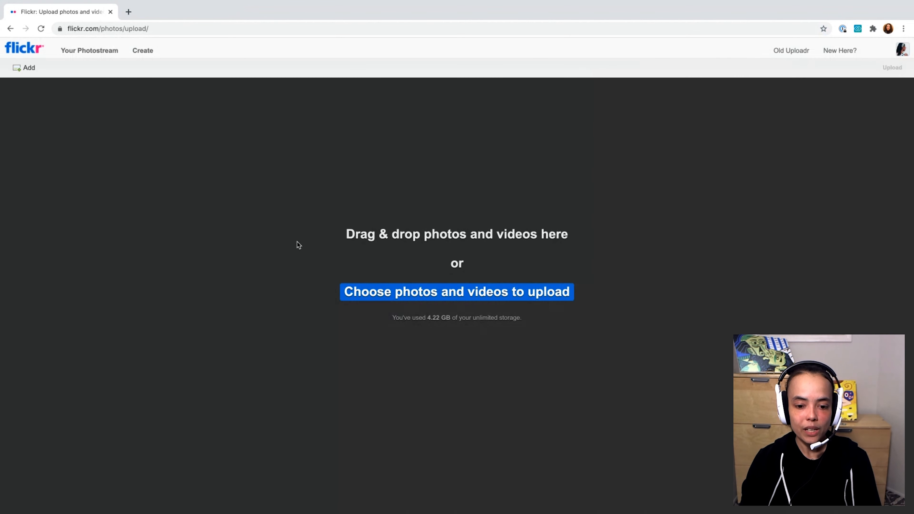
pyautogui.moveTo(297, 246)
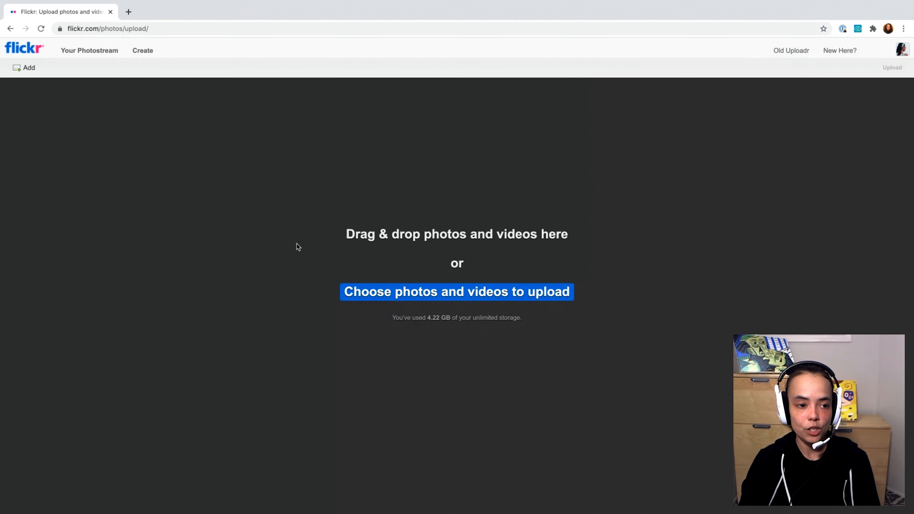
pyautogui.moveTo(309, 327)
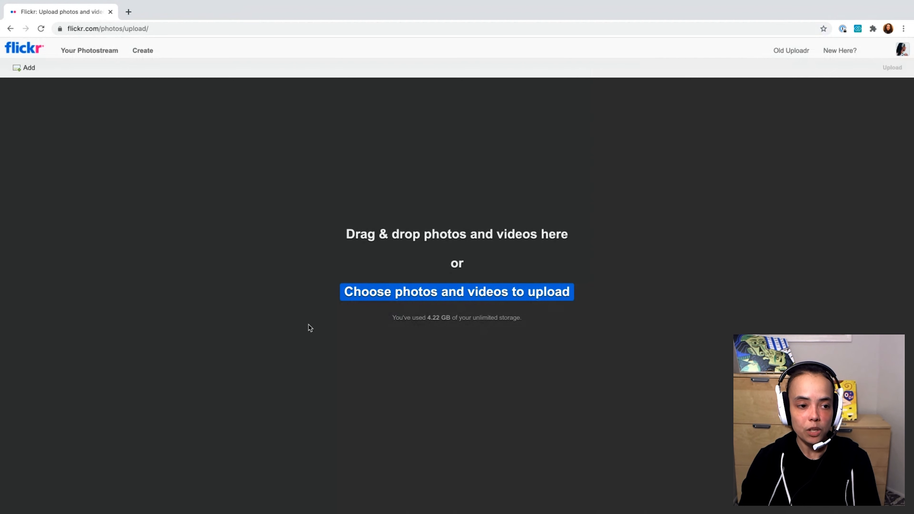
pyautogui.moveTo(348, 327)
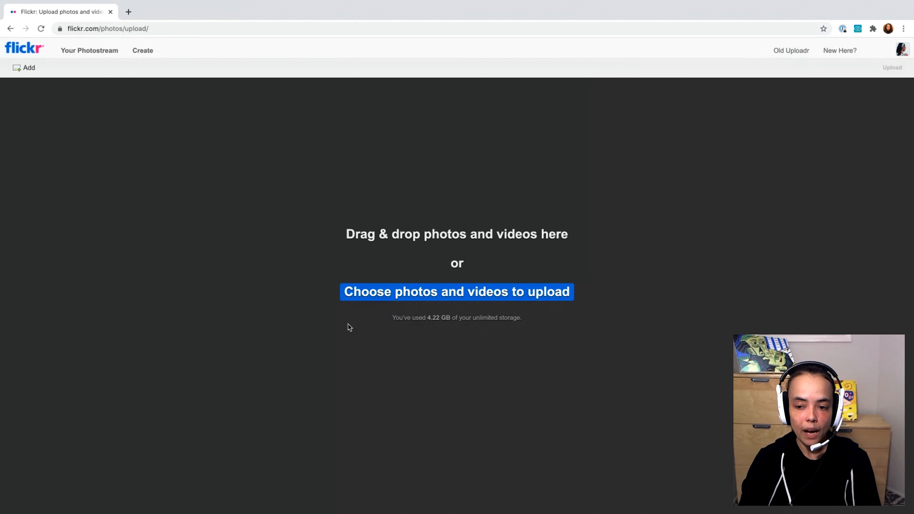
pyautogui.moveTo(374, 325)
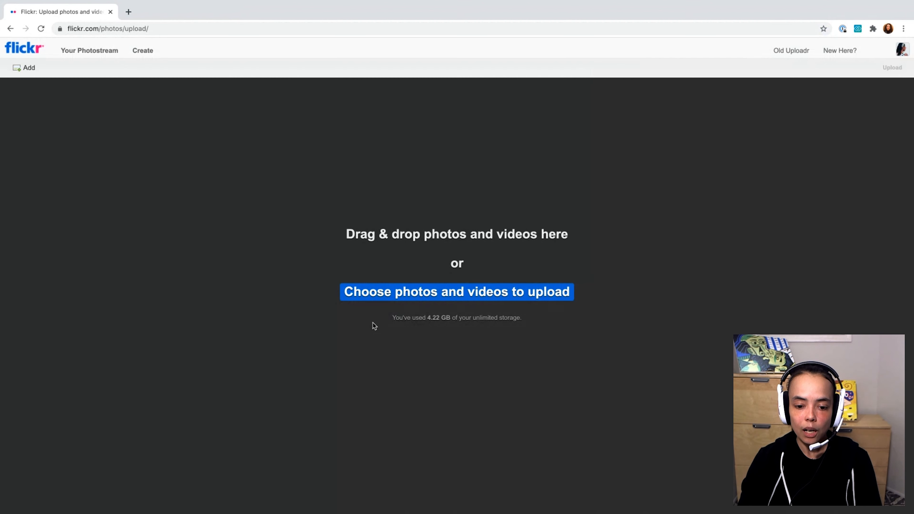
pyautogui.moveTo(472, 329)
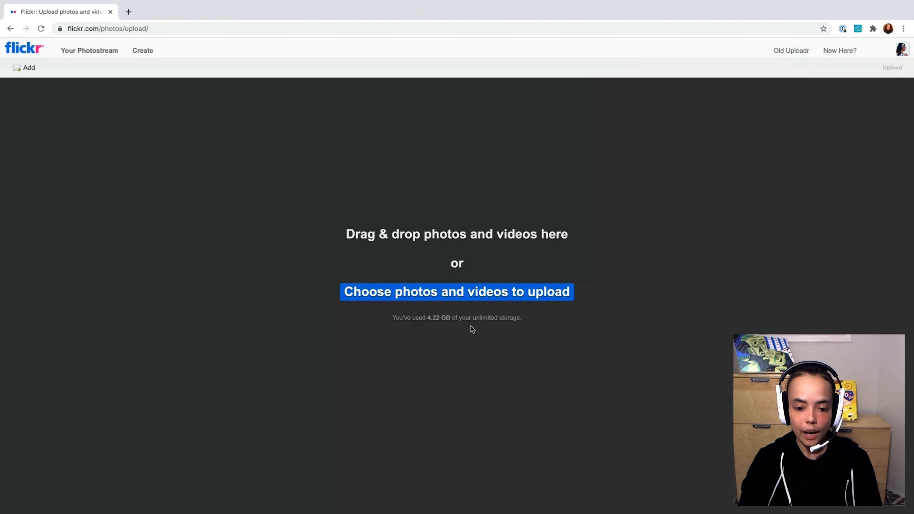
pyautogui.moveTo(494, 327)
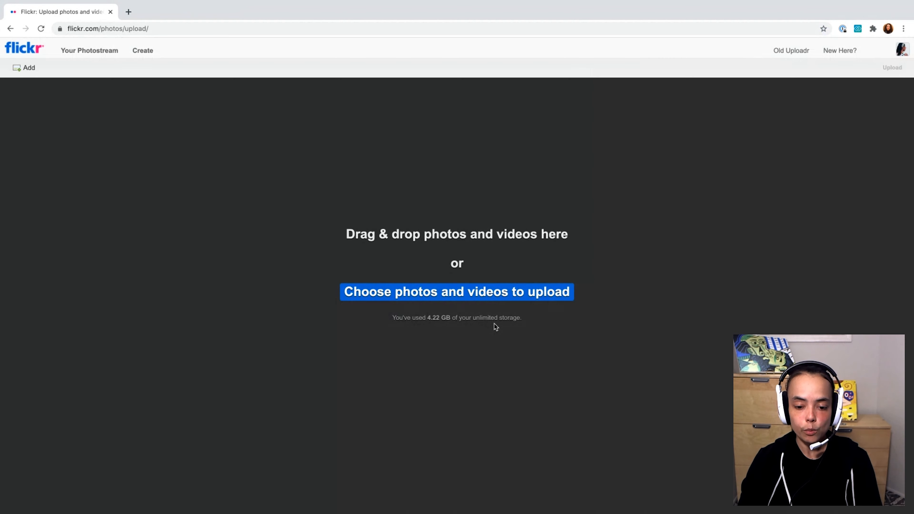
pyautogui.moveTo(491, 327)
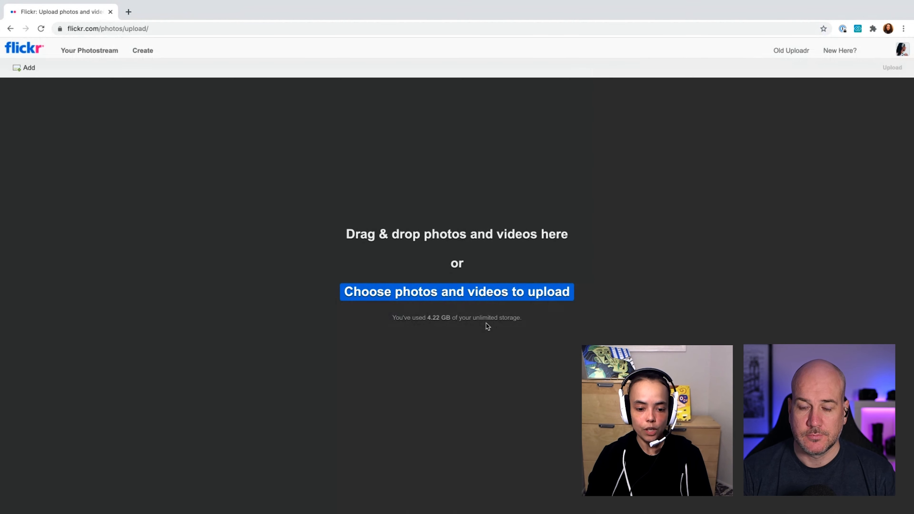
pyautogui.moveTo(465, 311)
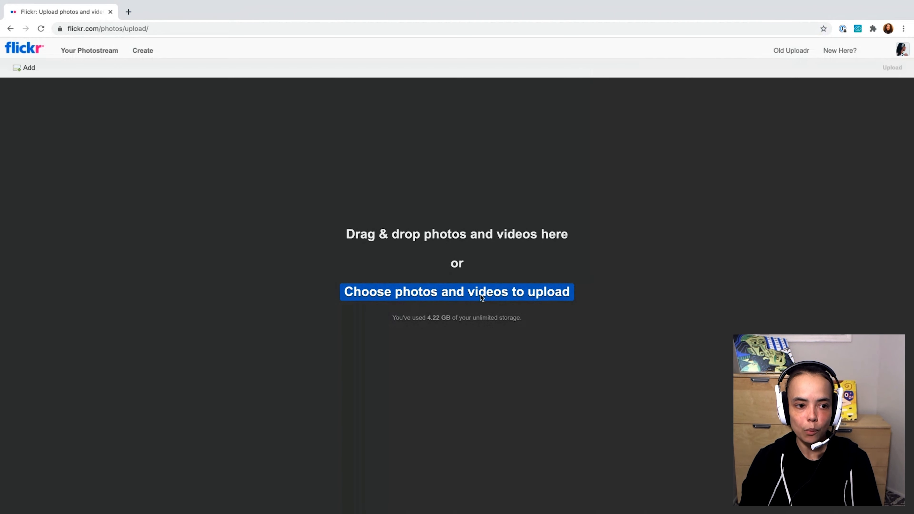
pyautogui.click(456, 291)
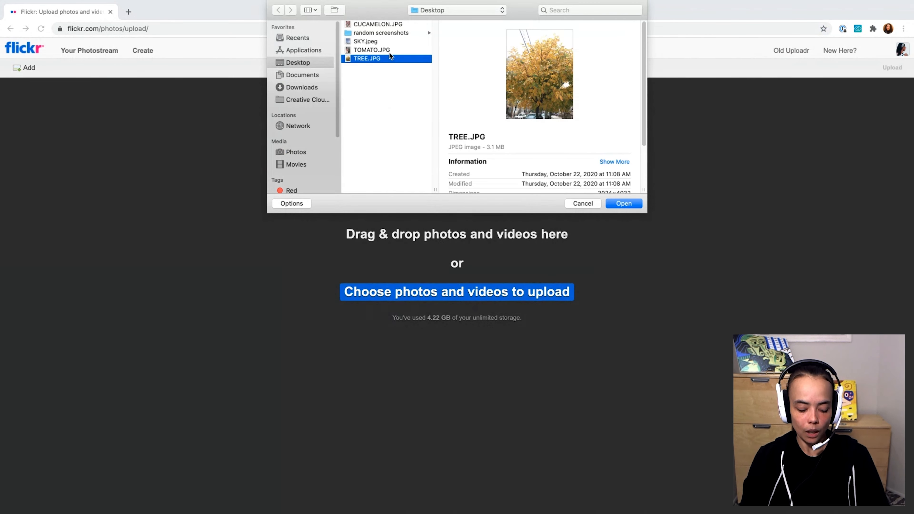
pyautogui.click(365, 41)
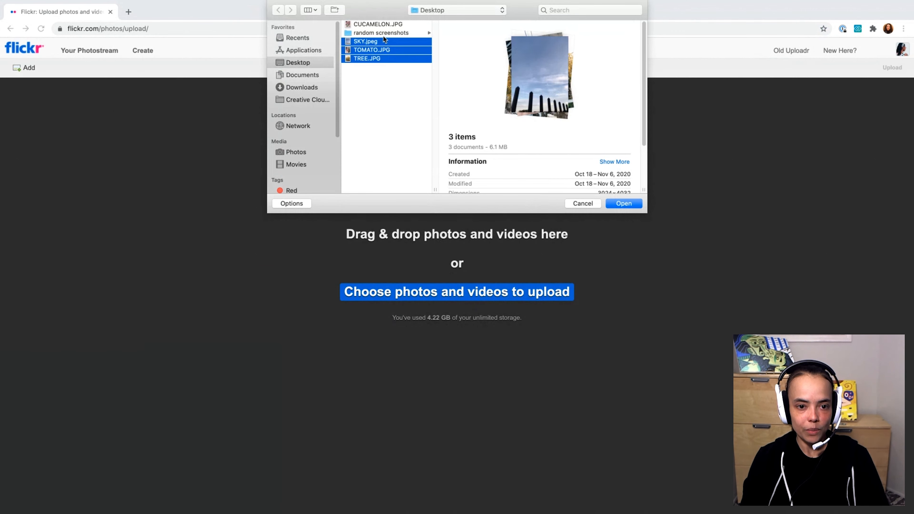
pyautogui.click(378, 24)
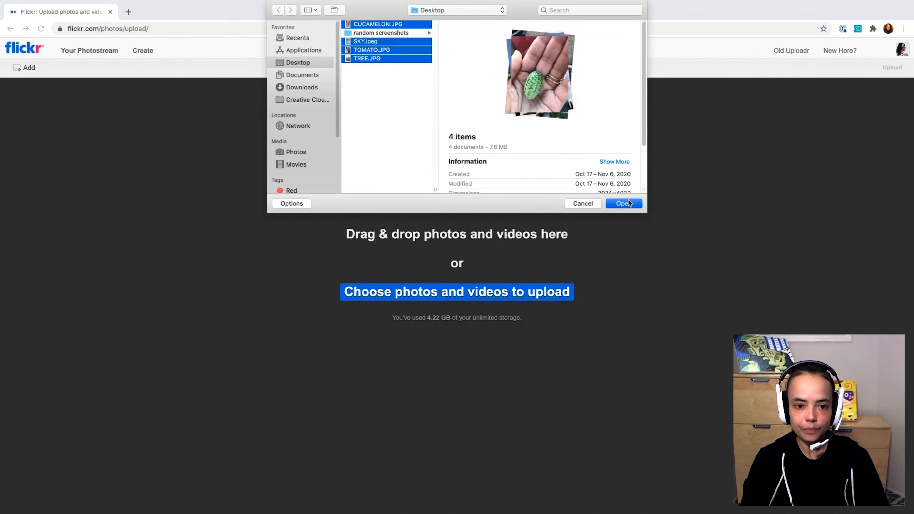
pyautogui.click(622, 203)
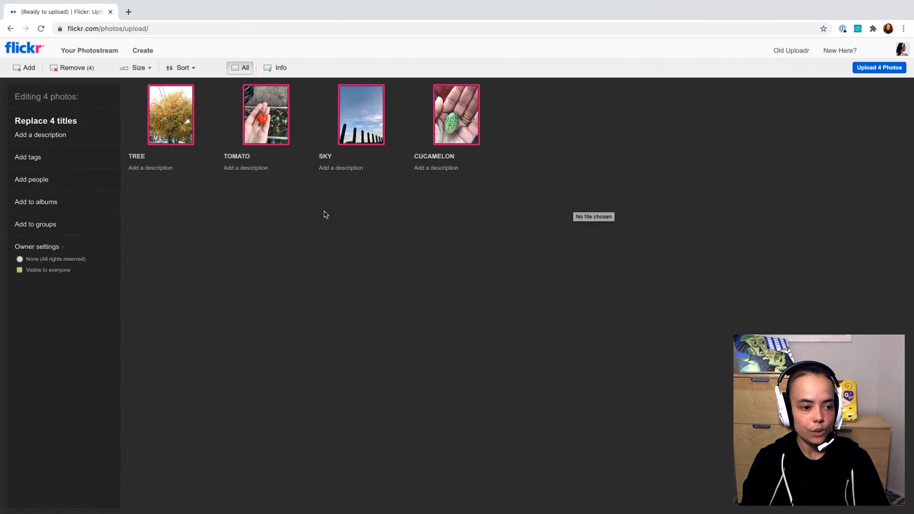
pyautogui.moveTo(239, 211)
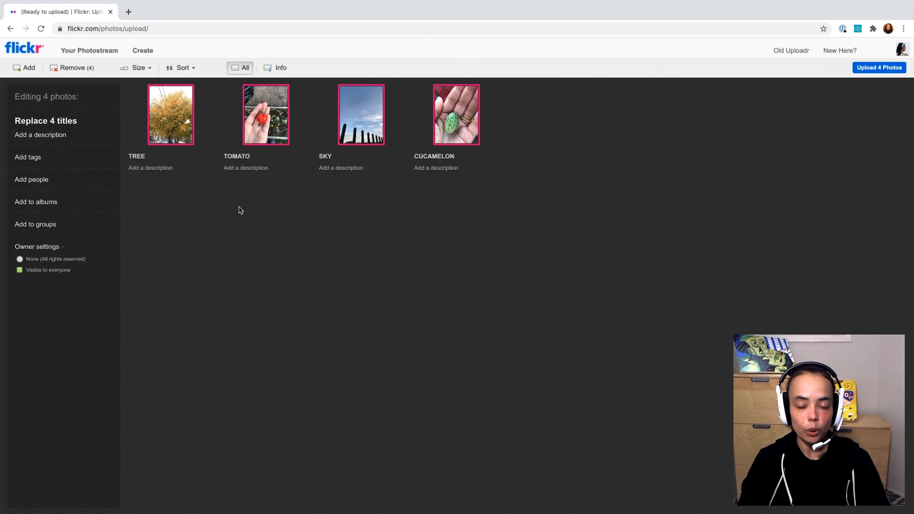
pyautogui.moveTo(239, 185)
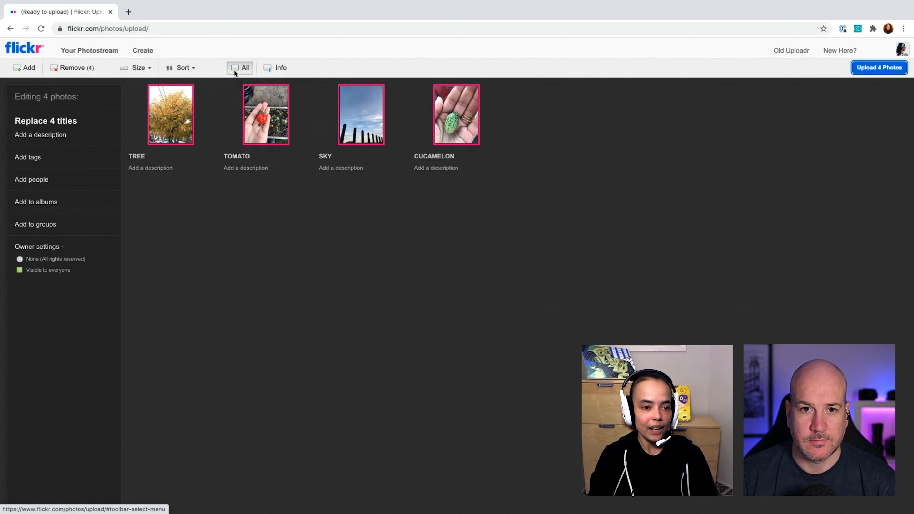
pyautogui.moveTo(240, 67)
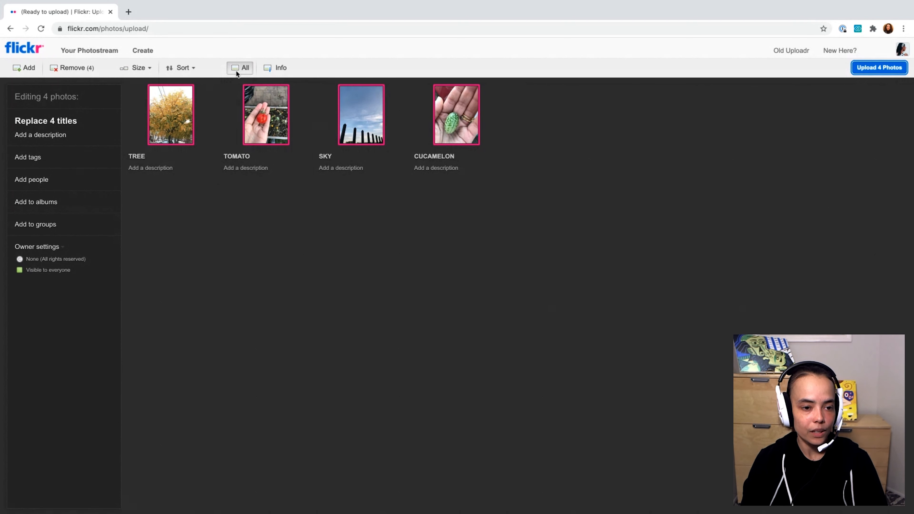
# Select only the TREE photo and start editing its title.
pyautogui.click(240, 68)
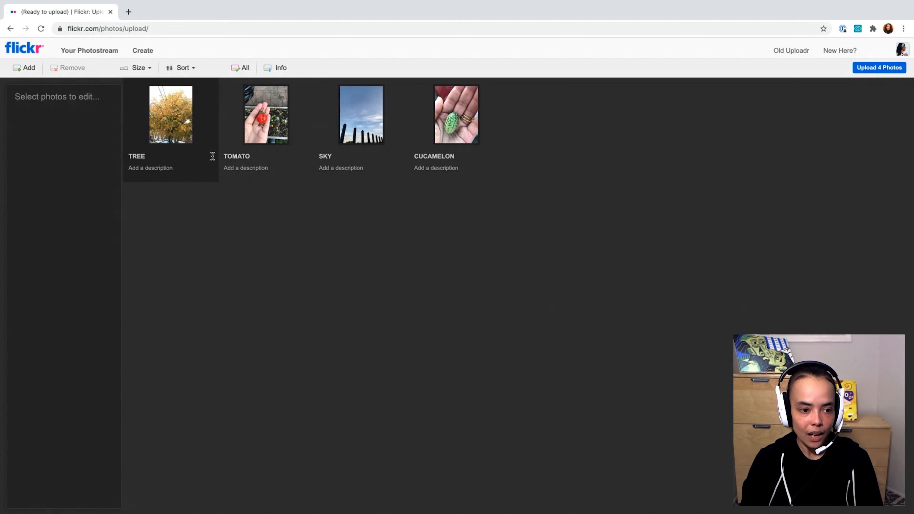
pyautogui.click(171, 114)
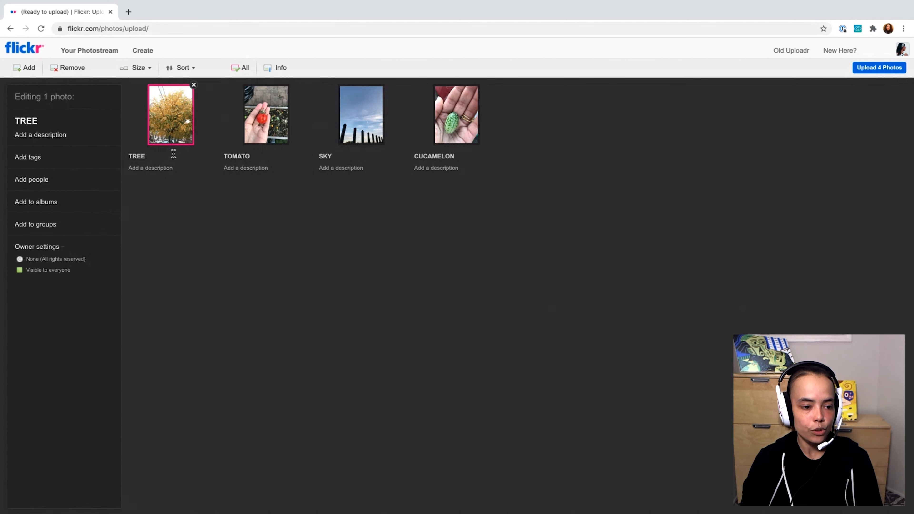
pyautogui.click(136, 156)
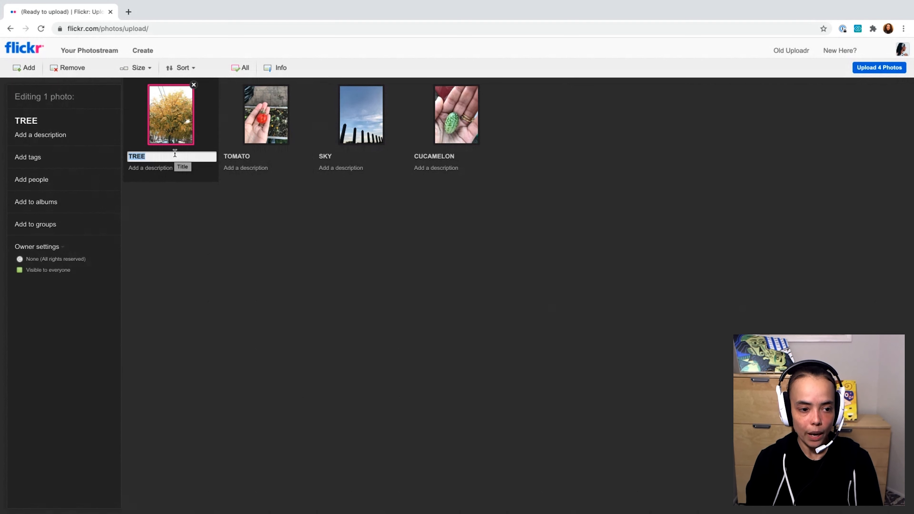
# Begin the tree photo's new title with 'Yellow'.
pyautogui.write('Yellow tree in NYC')
pyautogui.click(171, 167)
pyautogui.write('Fall foliage in NYC')
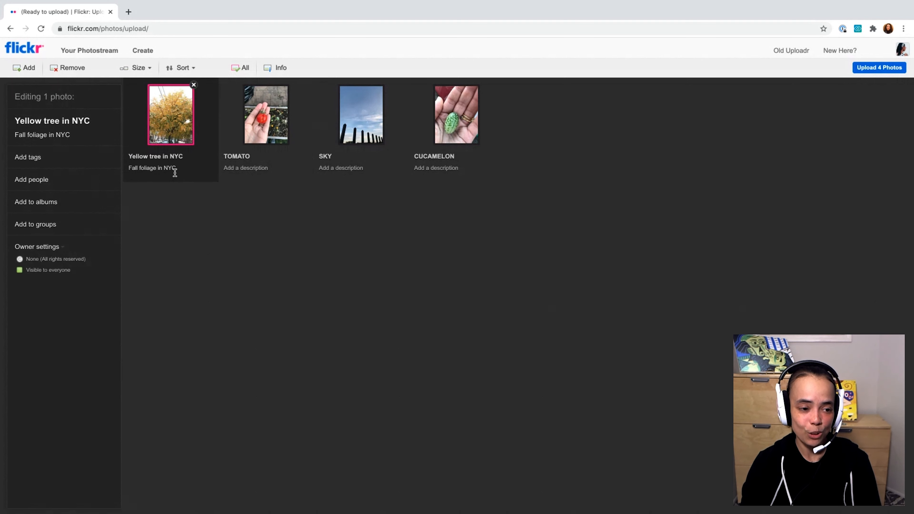
pyautogui.moveTo(175, 172)
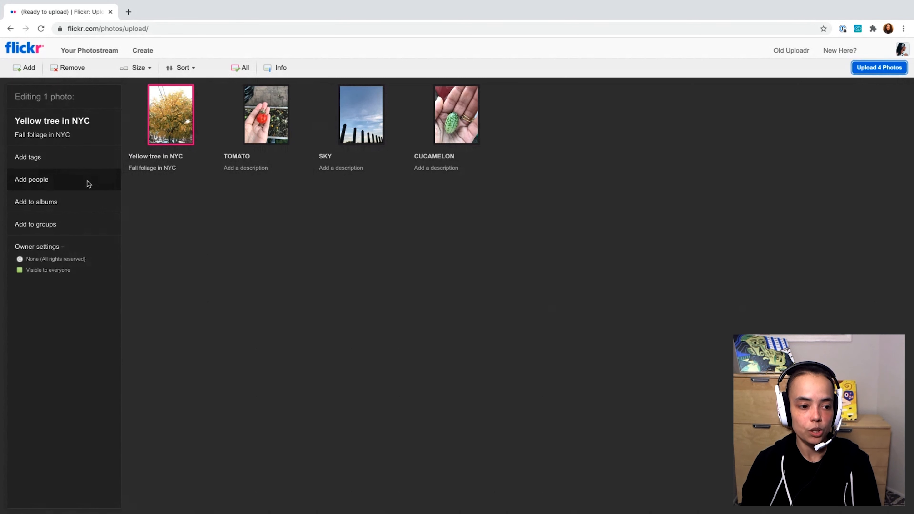
pyautogui.moveTo(95, 168)
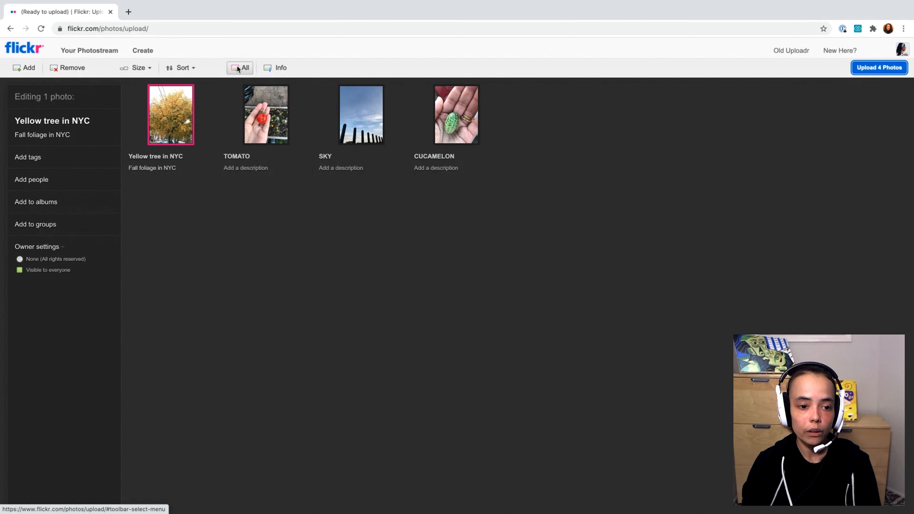
# Give all four selected photos the tags FALL, AUTUMN, NEW YORK CITY.
pyautogui.click(239, 67)
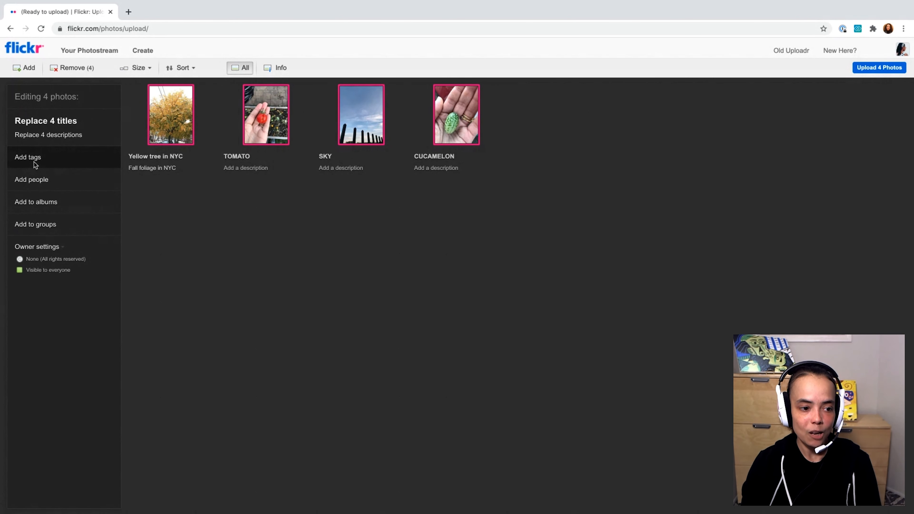
pyautogui.click(27, 156)
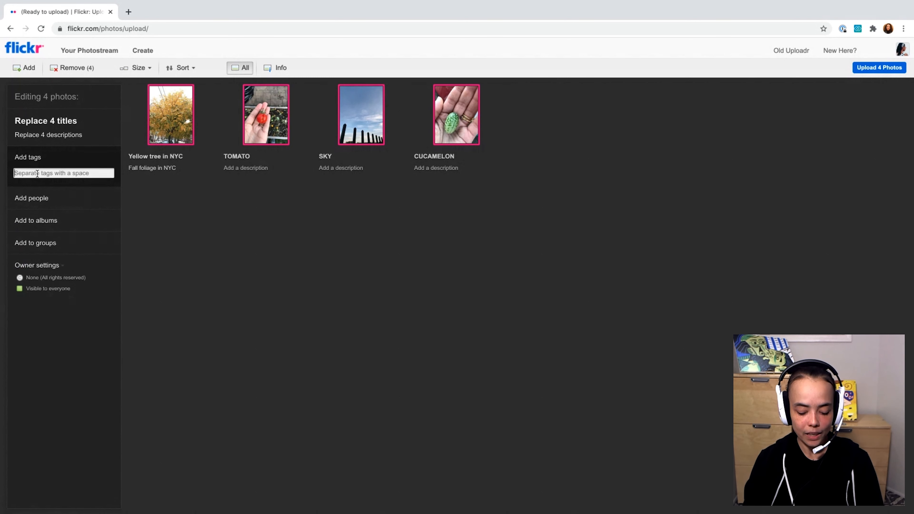
pyautogui.write('FALL,')
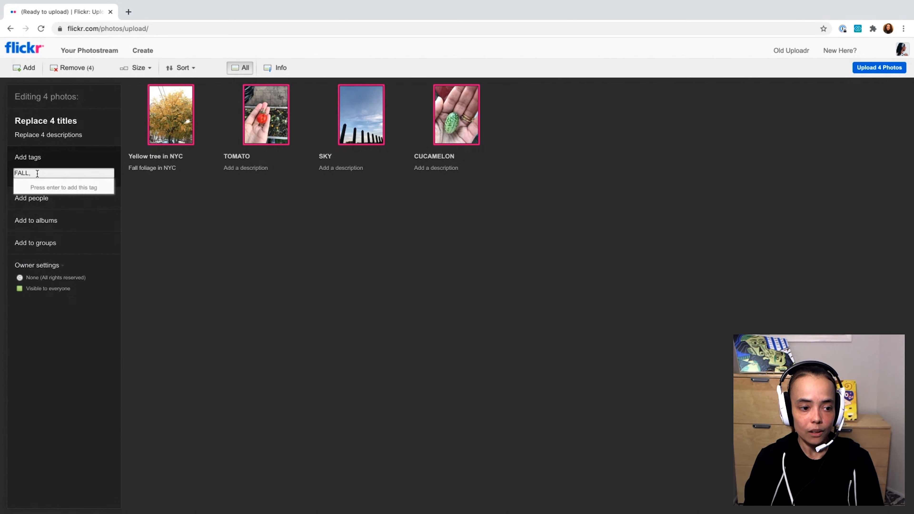
pyautogui.write('AUTUMN, "')
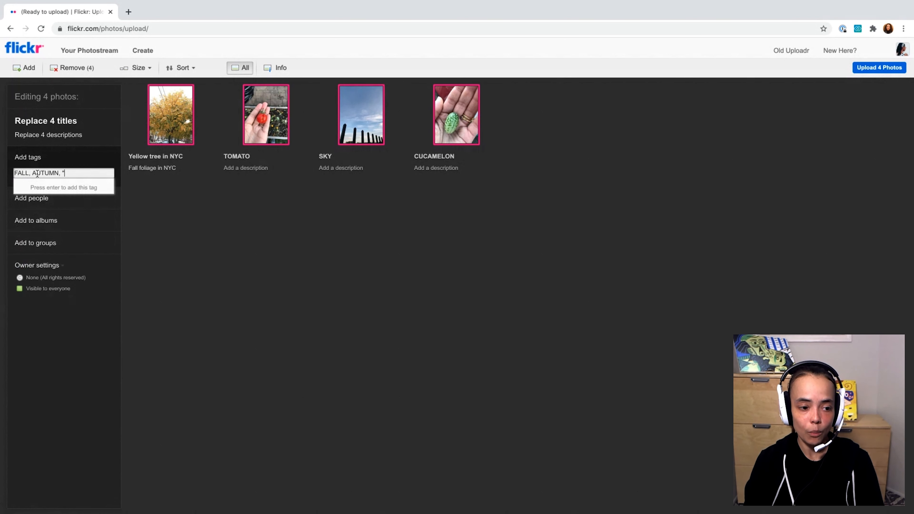
pyautogui.write('N')
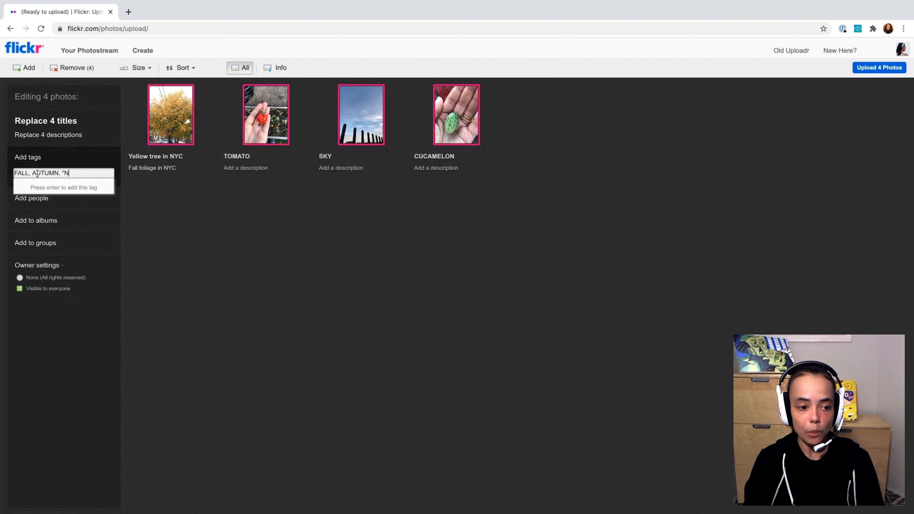
pyautogui.write('EW YORK CI')
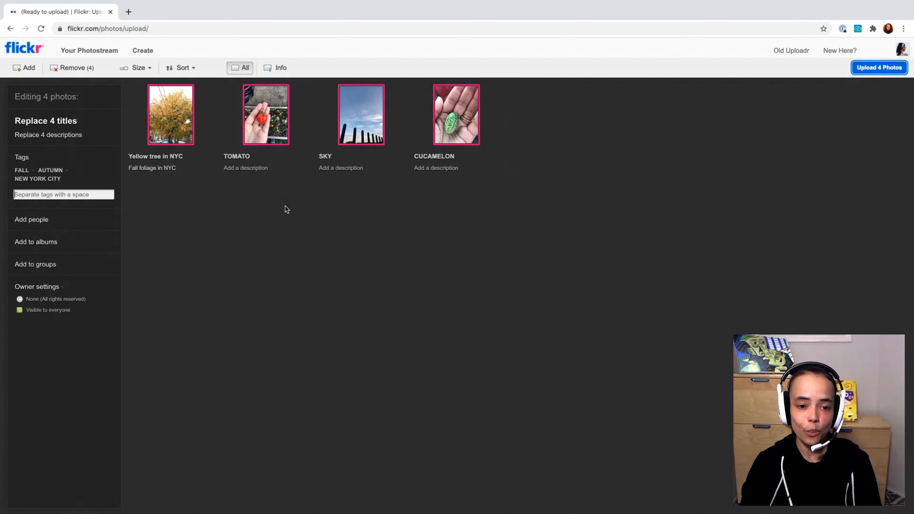
pyautogui.moveTo(268, 215)
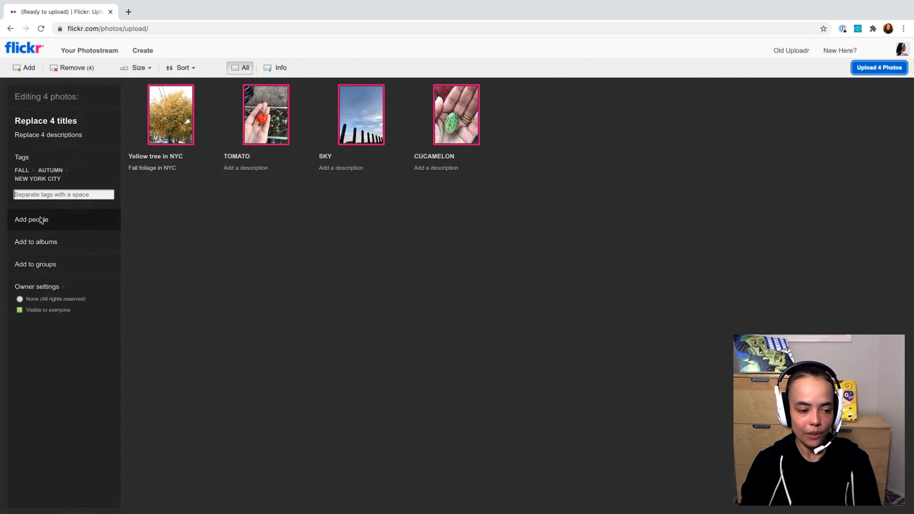
pyautogui.moveTo(80, 235)
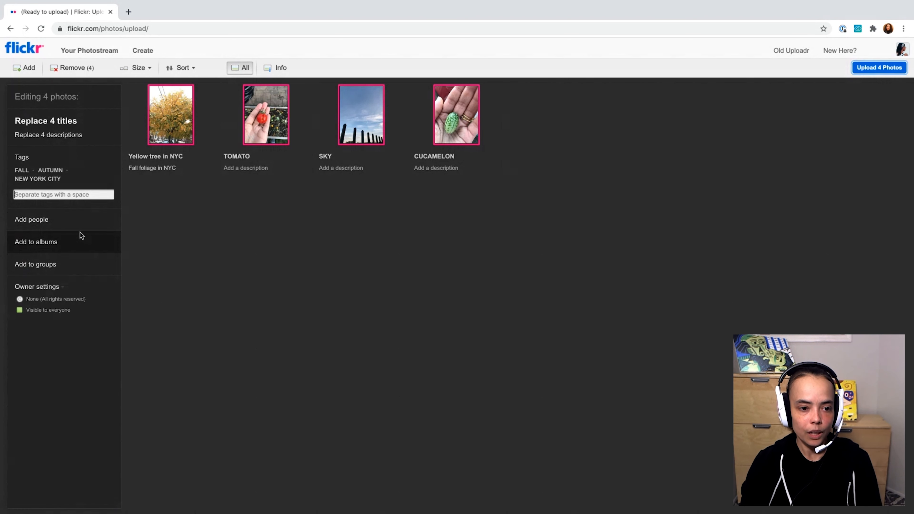
# Clear the selection and pick the TOMATO photo alone.
pyautogui.click(239, 68)
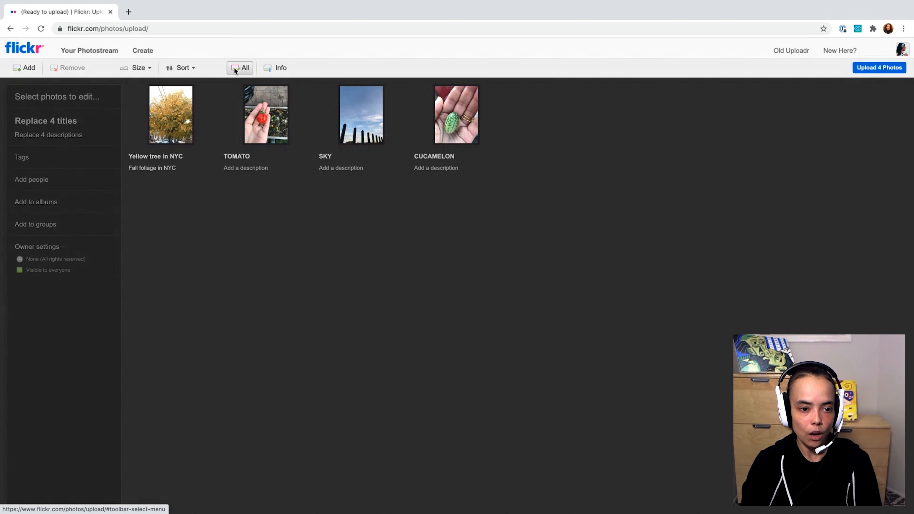
pyautogui.click(265, 114)
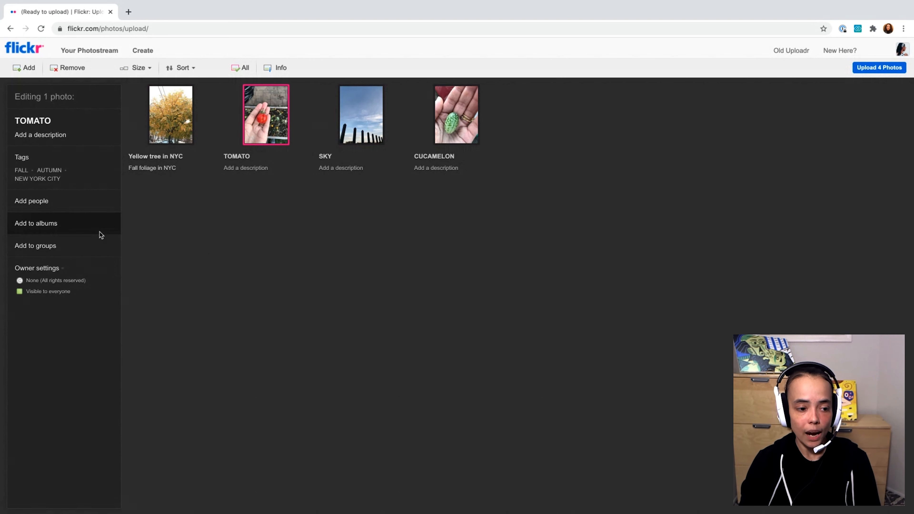
pyautogui.moveTo(86, 231)
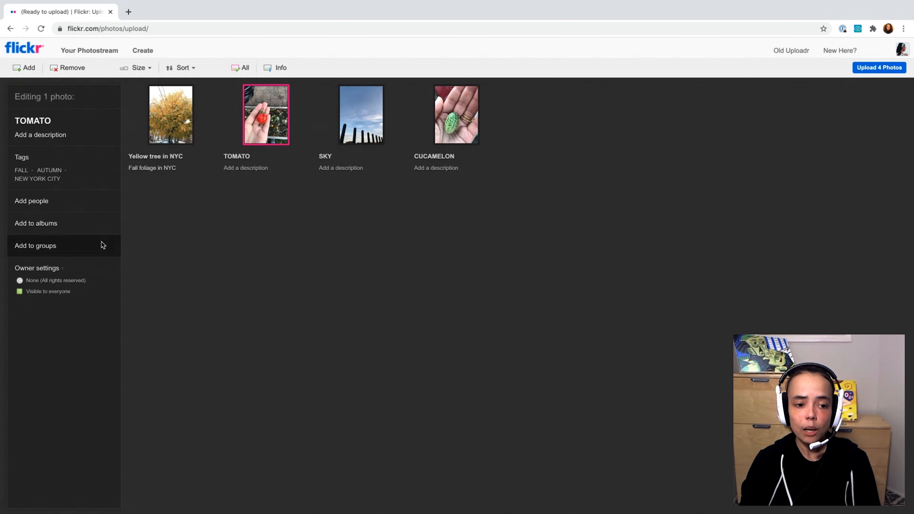
pyautogui.moveTo(127, 244)
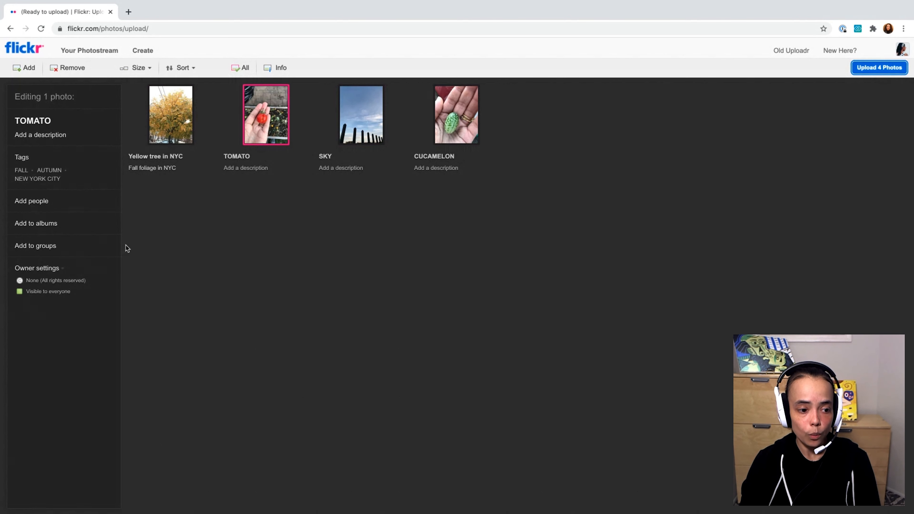
pyautogui.moveTo(52, 246)
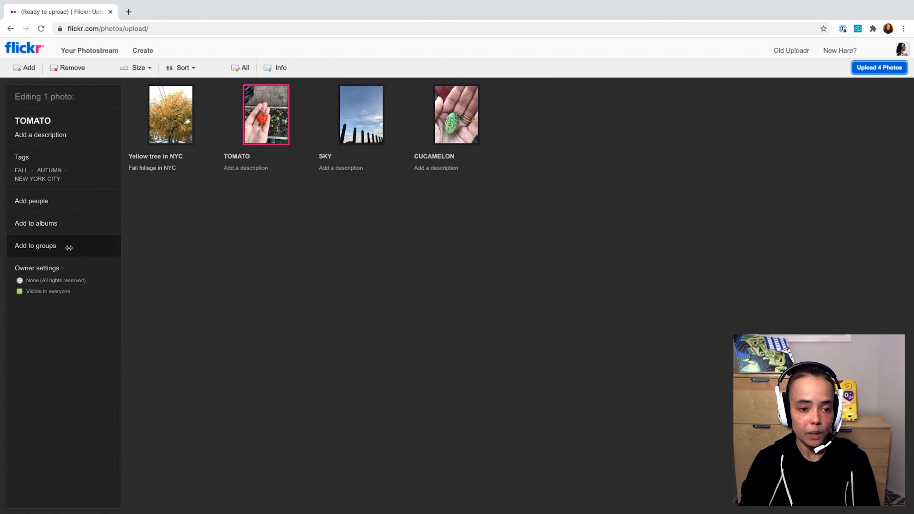
# Put the tomato photo in the fall foliage group and confirm.
pyautogui.click(35, 245)
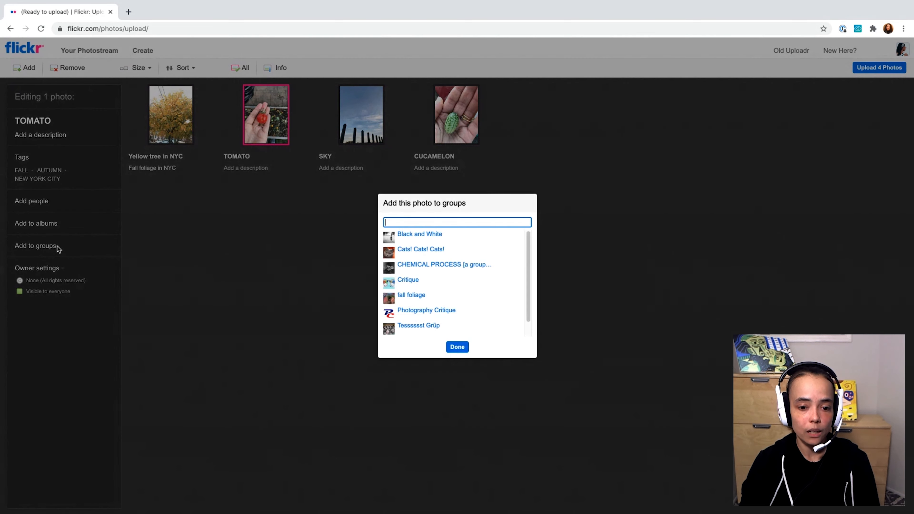
pyautogui.moveTo(243, 255)
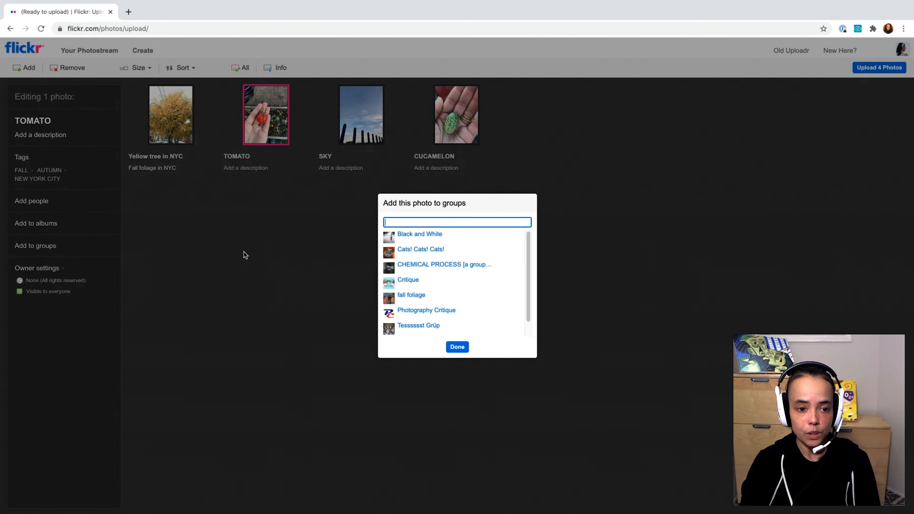
pyautogui.moveTo(498, 237)
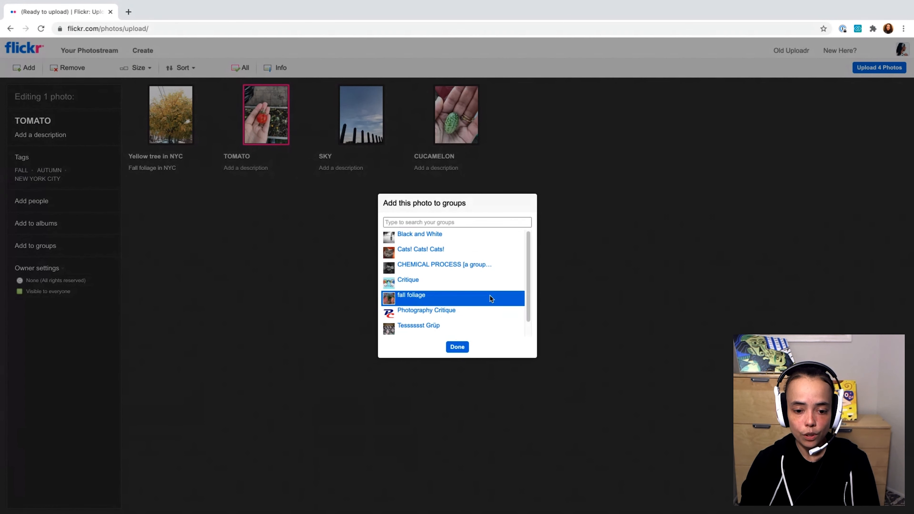
pyautogui.click(411, 295)
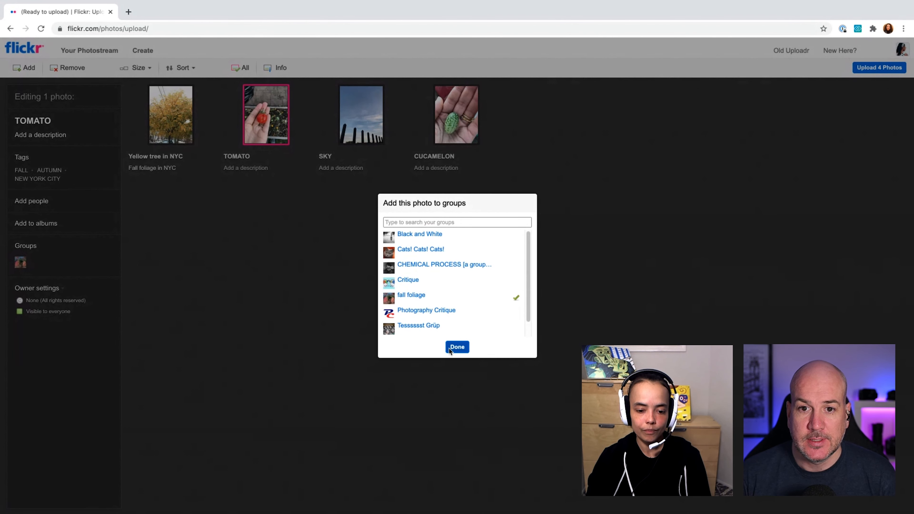
pyautogui.click(457, 347)
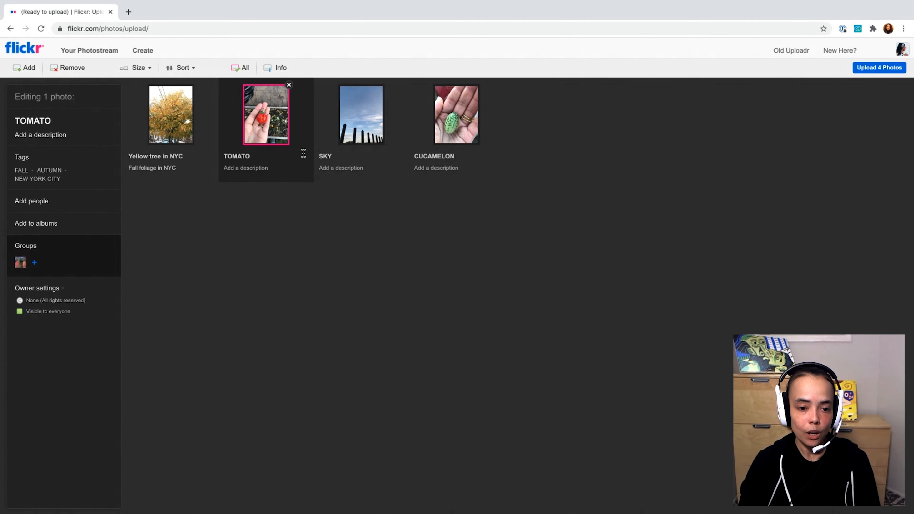
pyautogui.moveTo(361, 114)
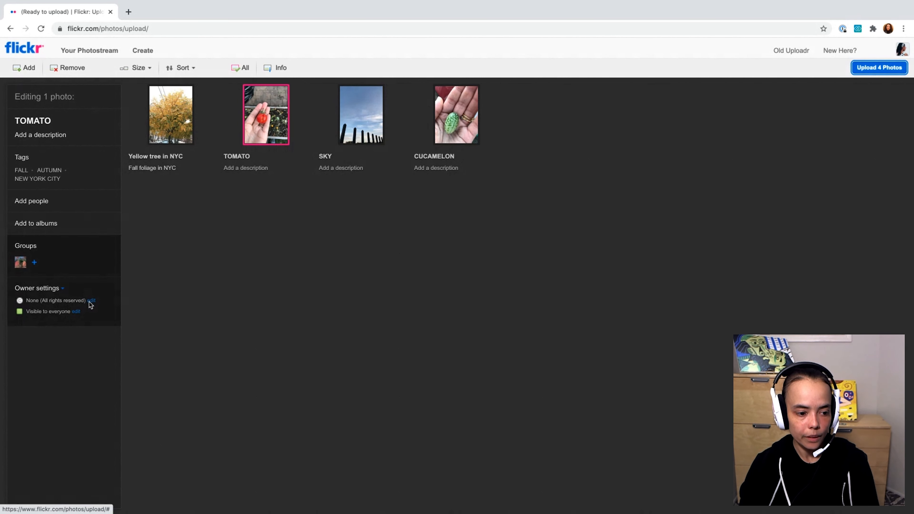
# Review the tomato photo's license options, leaving all rights reserved.
pyautogui.click(91, 301)
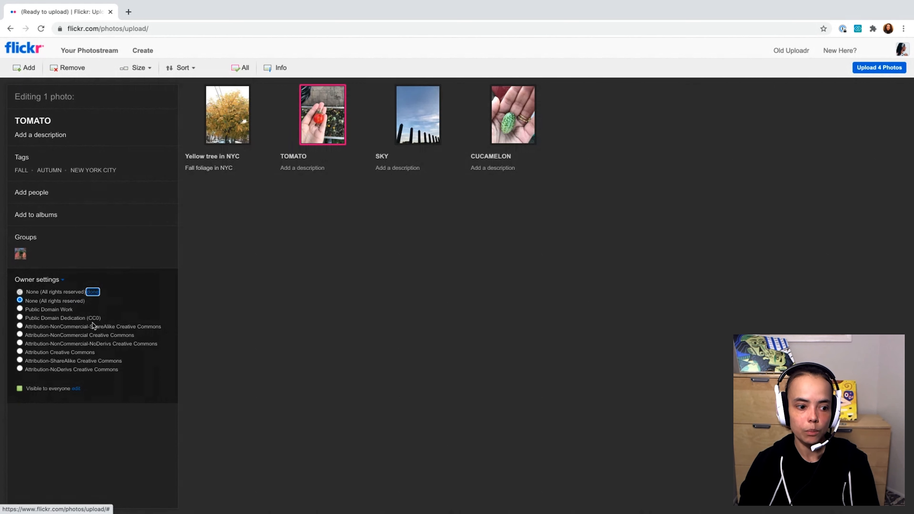
pyautogui.moveTo(88, 306)
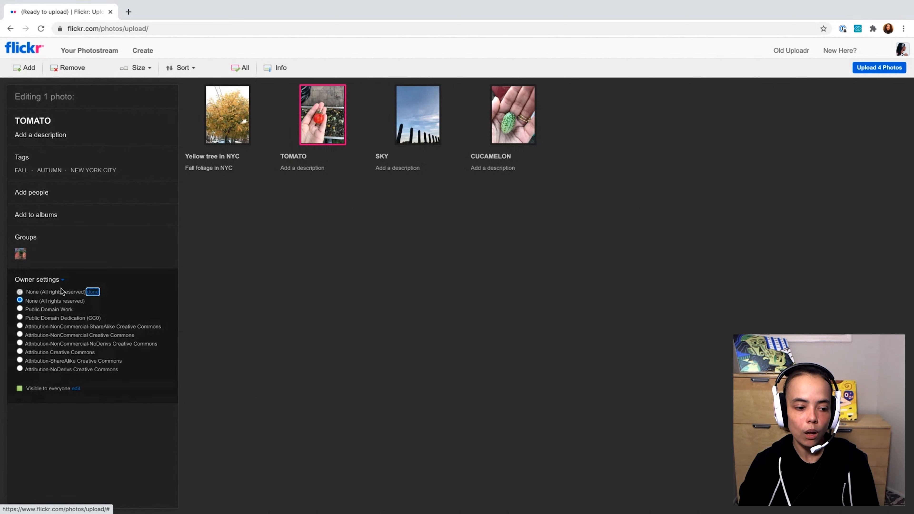
pyautogui.moveTo(74, 360)
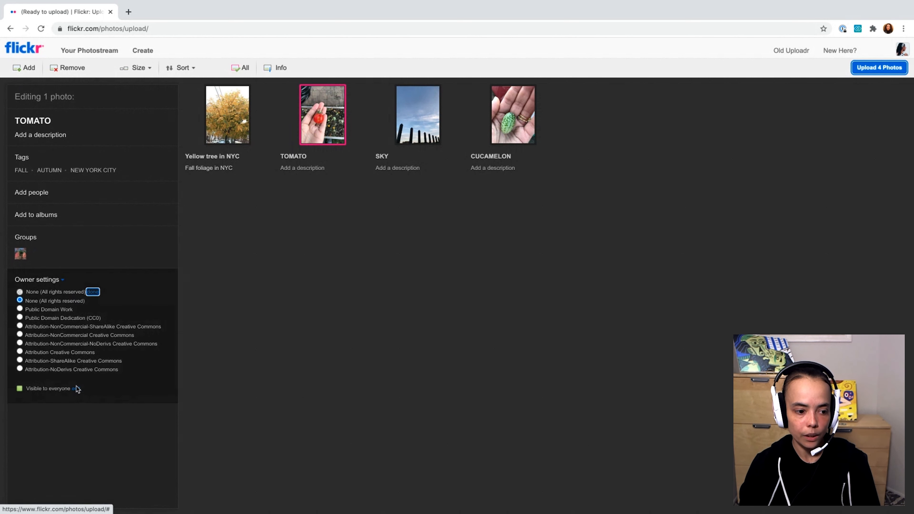
pyautogui.moveTo(75, 391)
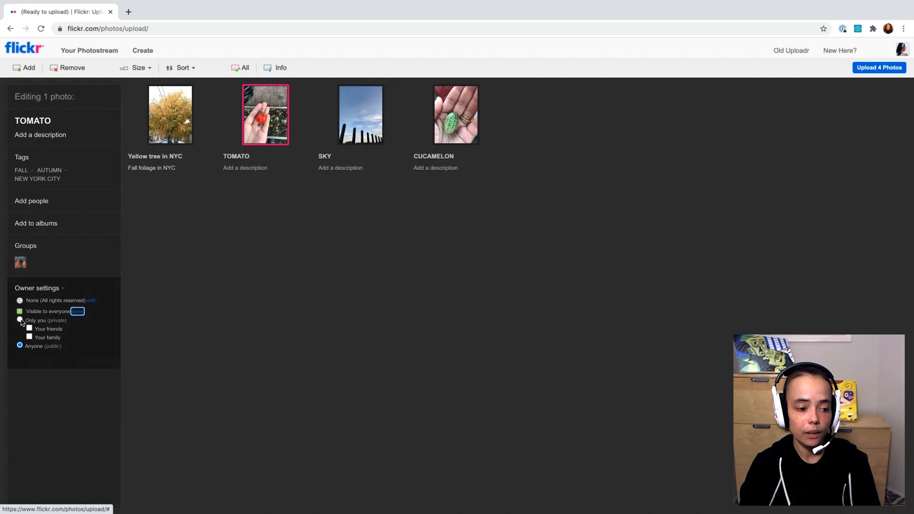
# Set the tomato photo to Only you (private), then review its content type, still Photo.
pyautogui.click(19, 320)
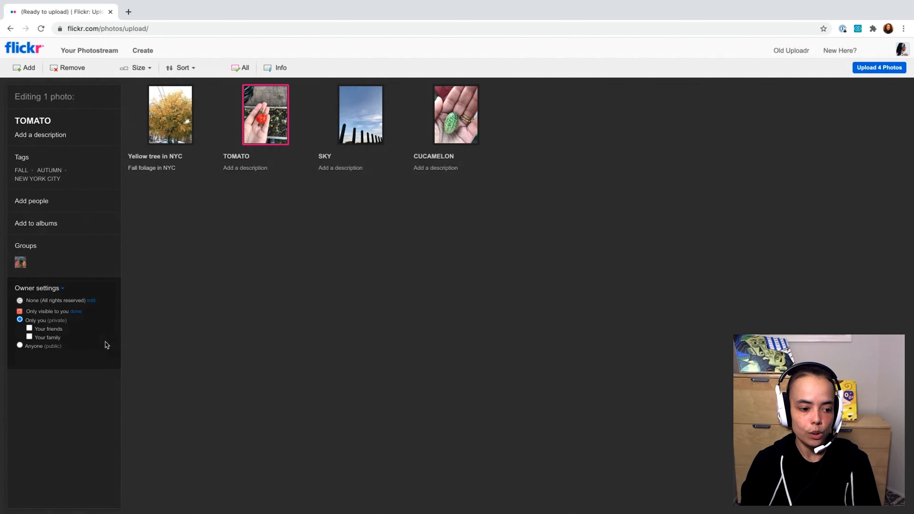
pyautogui.moveTo(115, 353)
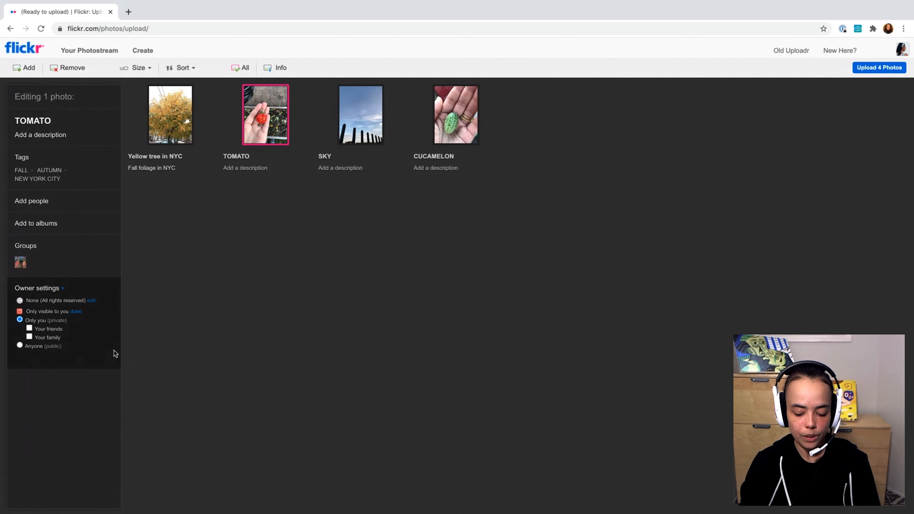
pyautogui.click(37, 287)
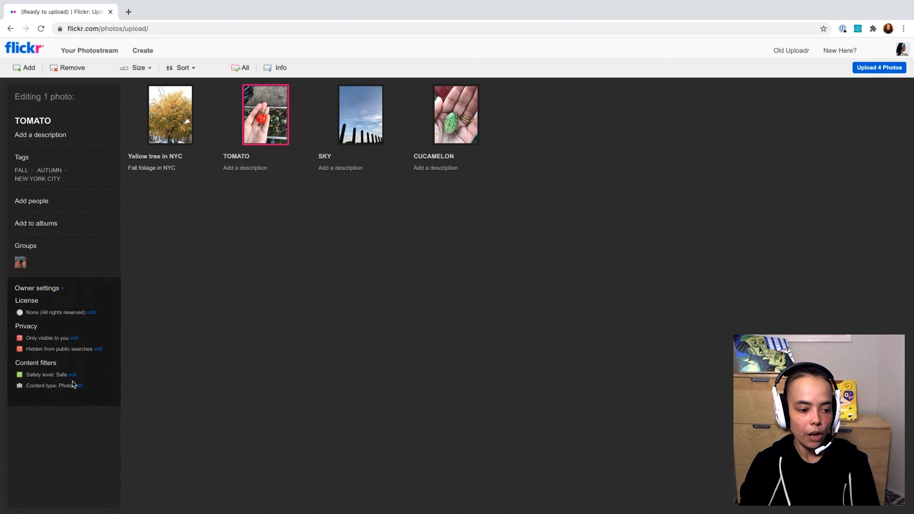
pyautogui.moveTo(52, 382)
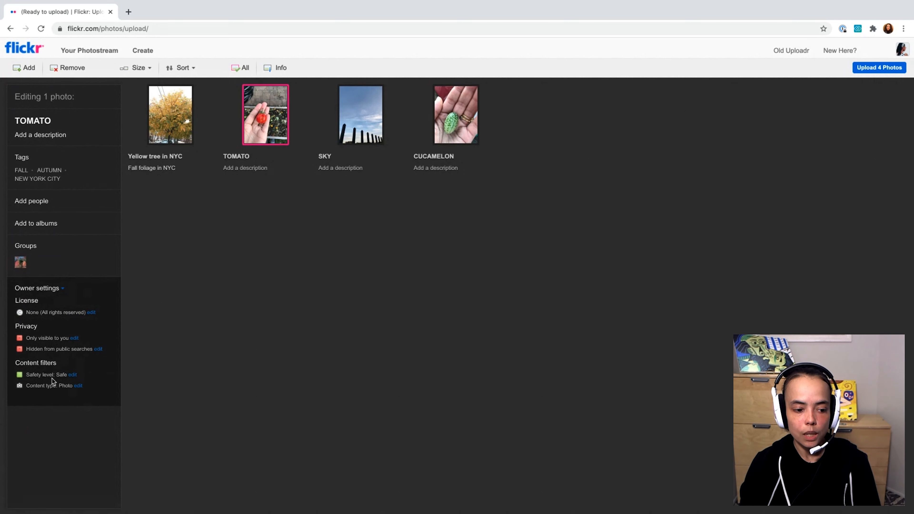
pyautogui.moveTo(57, 381)
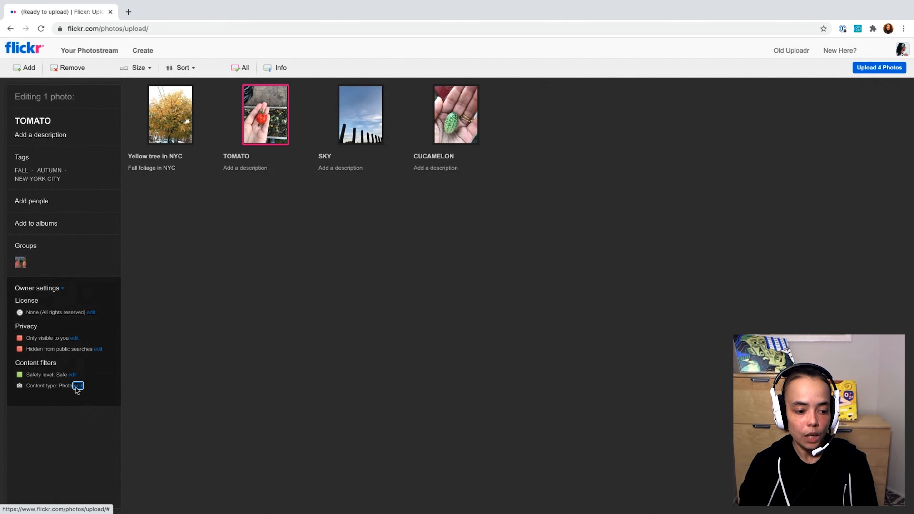
pyautogui.click(80, 385)
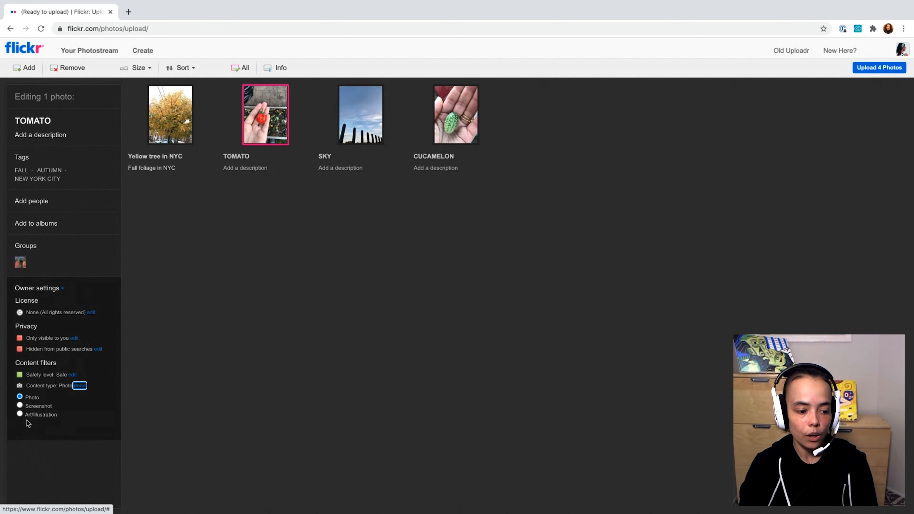
pyautogui.moveTo(49, 421)
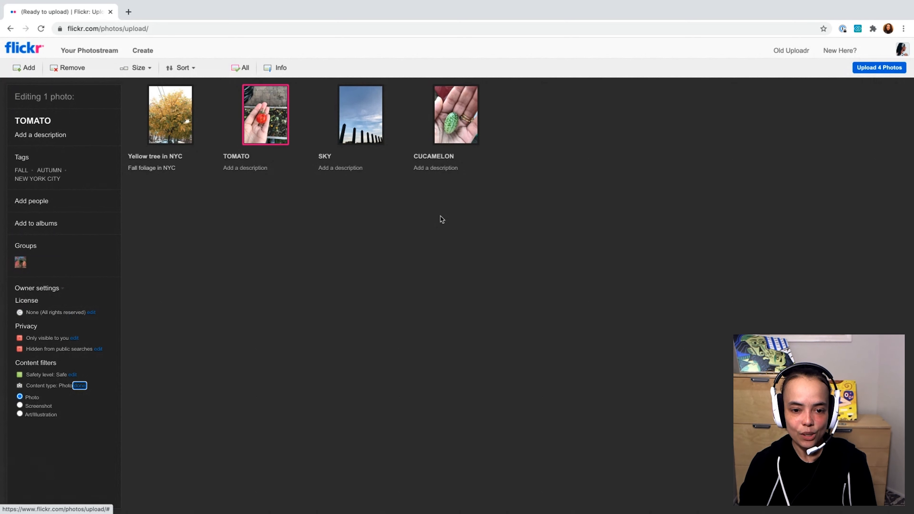
pyautogui.moveTo(472, 194)
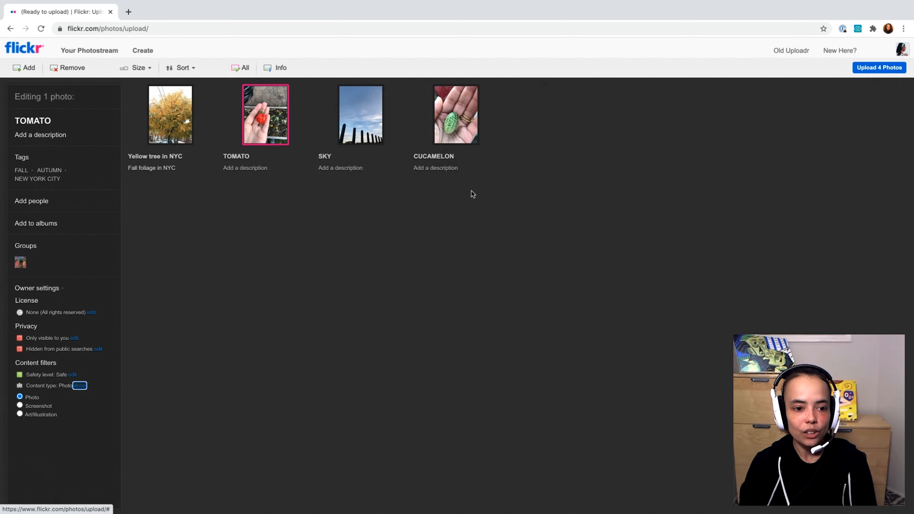
pyautogui.moveTo(765, 131)
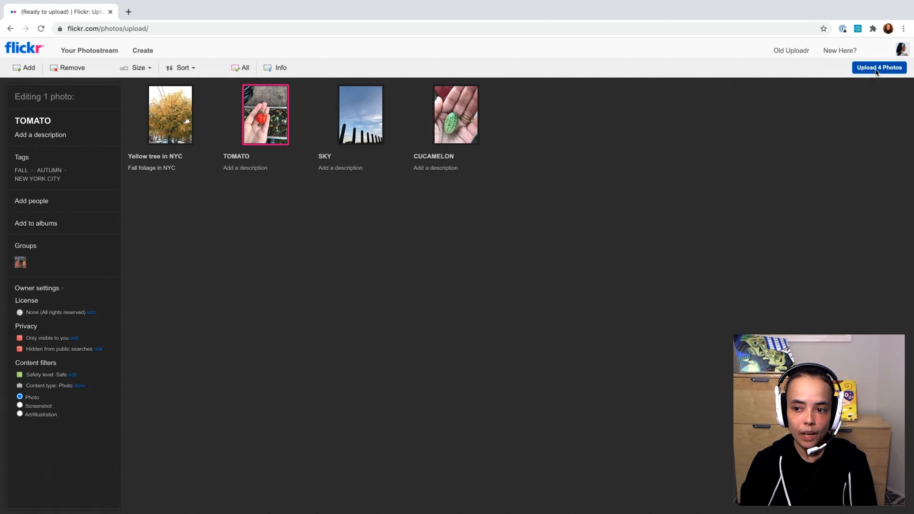
# Review the upload summary and confirm uploading all four photos.
pyautogui.click(879, 67)
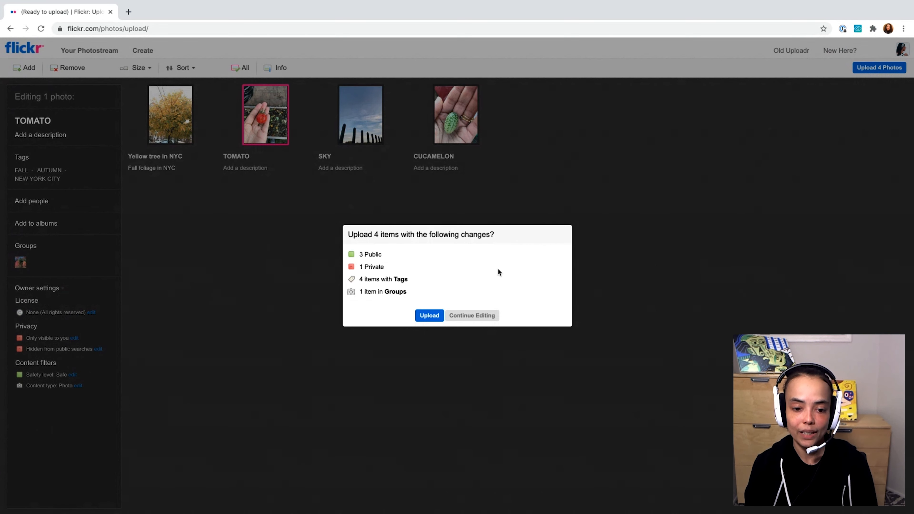
pyautogui.moveTo(376, 256)
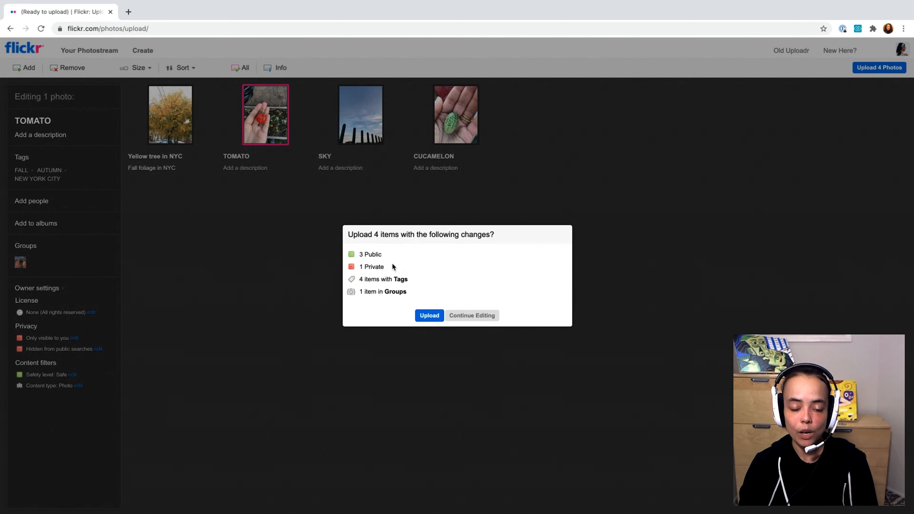
pyautogui.moveTo(408, 279)
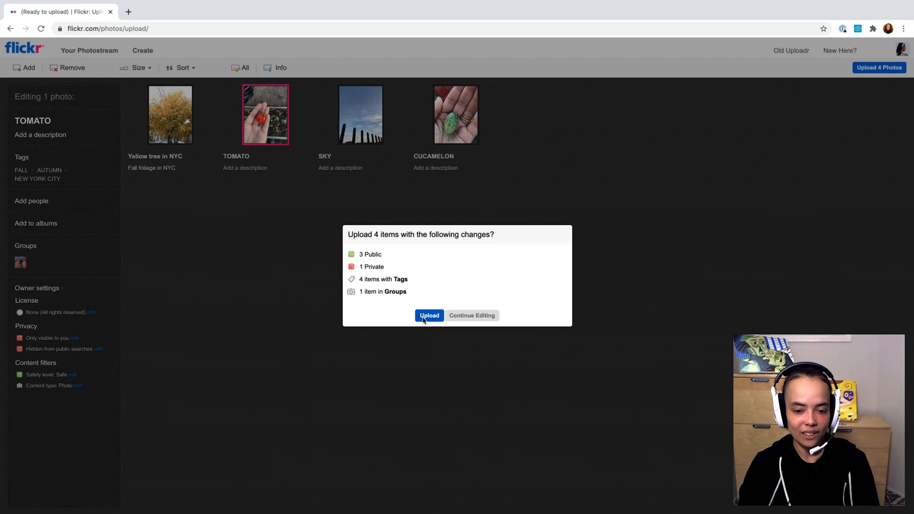
pyautogui.click(429, 315)
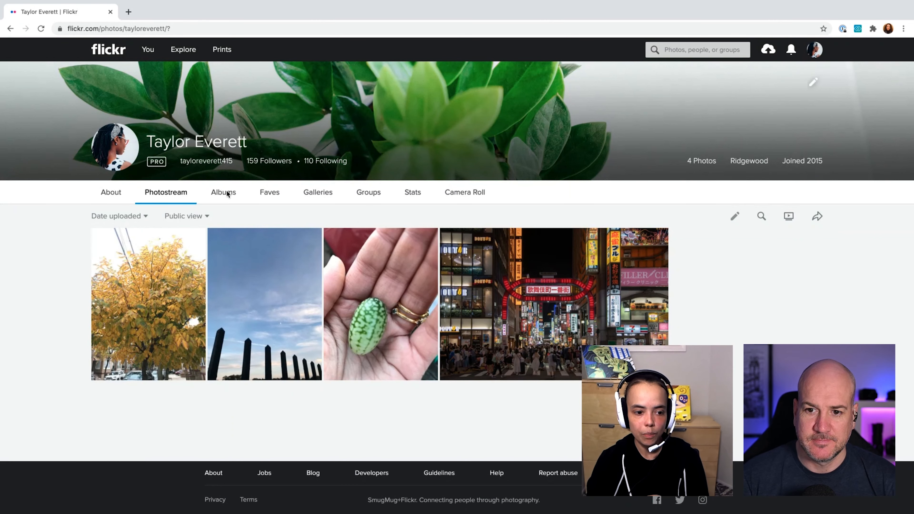
pyautogui.moveTo(395, 343)
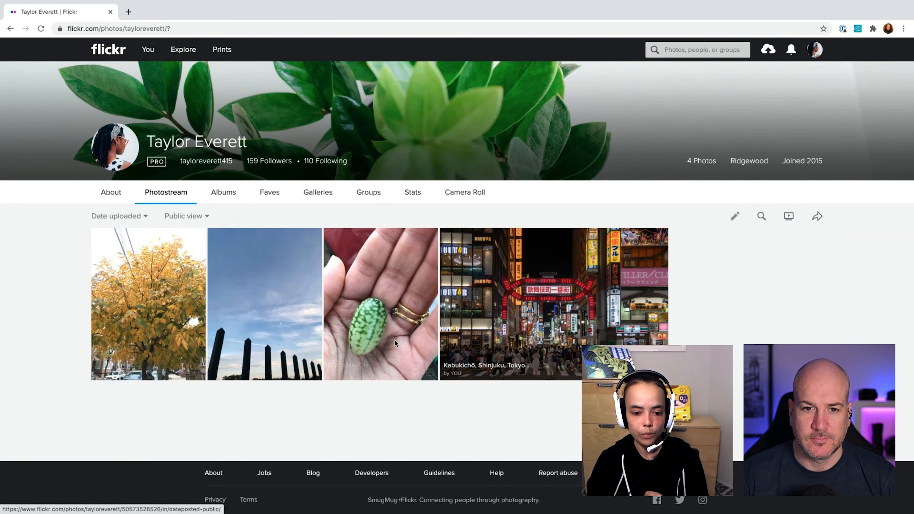
pyautogui.moveTo(132, 284)
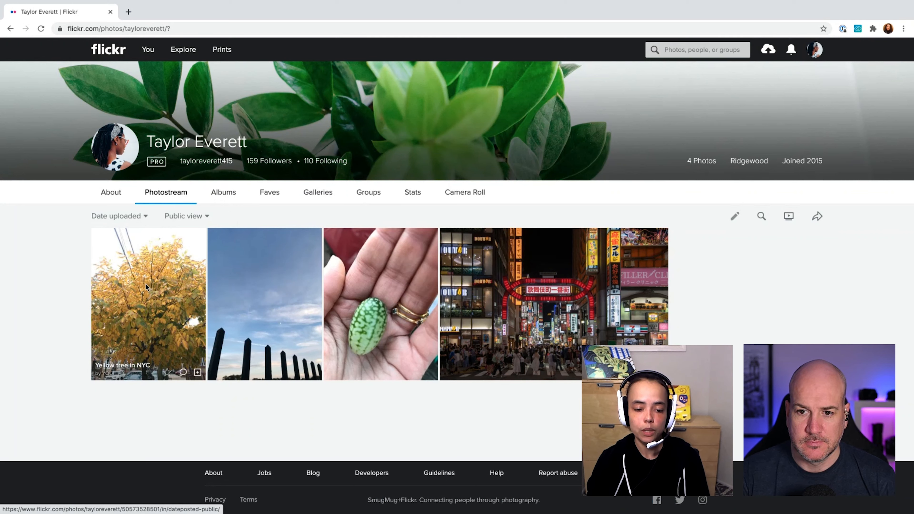
# Toggle the photostream between View all and Public view, ending on View all with the tomato shown.
pyautogui.click(184, 216)
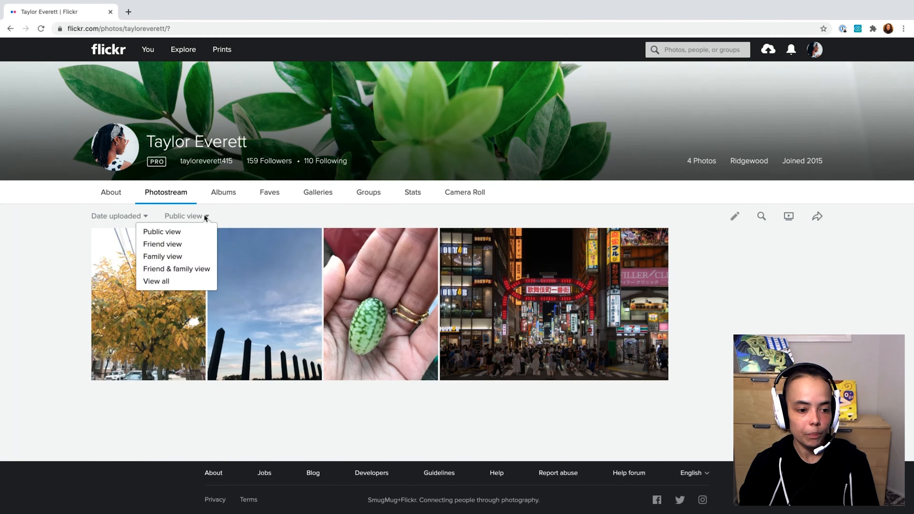
pyautogui.click(157, 281)
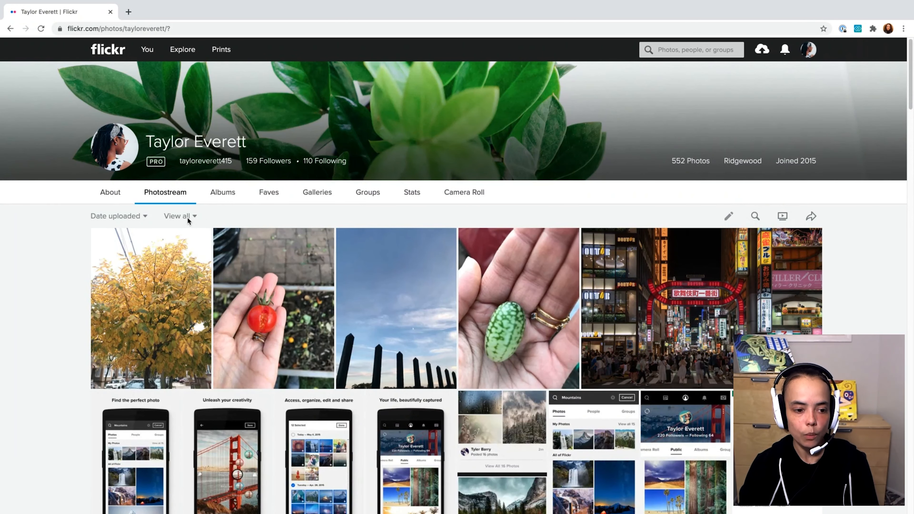
pyautogui.click(180, 215)
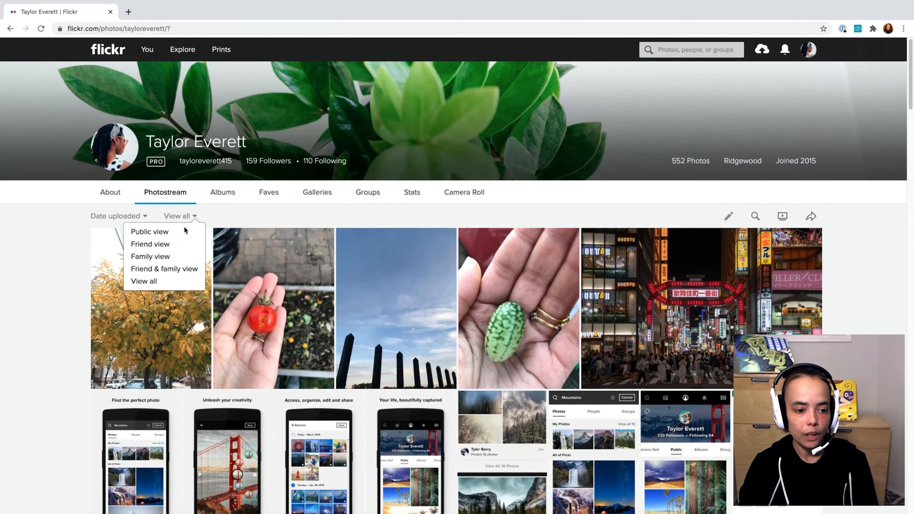
pyautogui.click(149, 231)
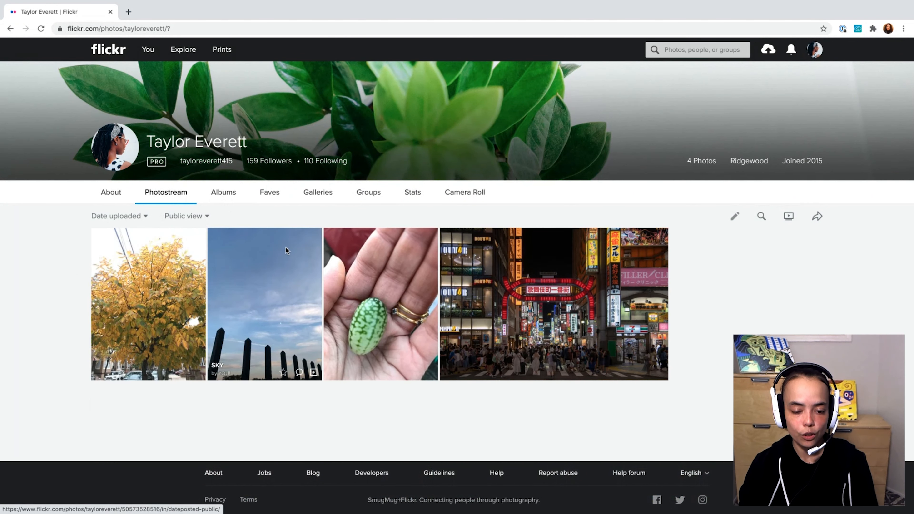
pyautogui.moveTo(143, 285)
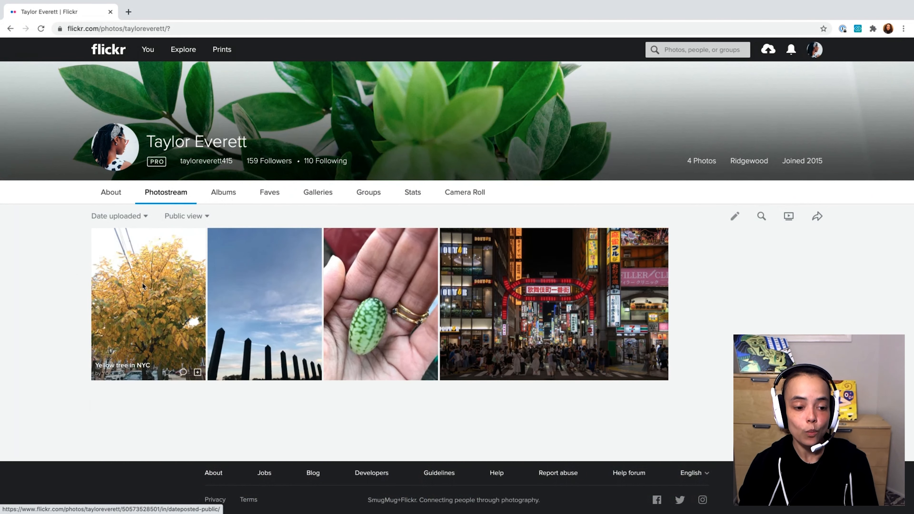
pyautogui.click(183, 216)
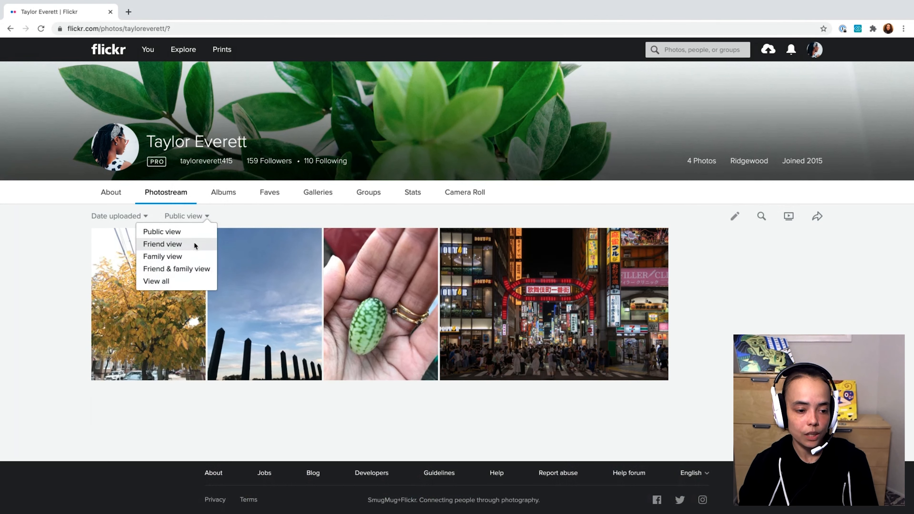
pyautogui.moveTo(188, 256)
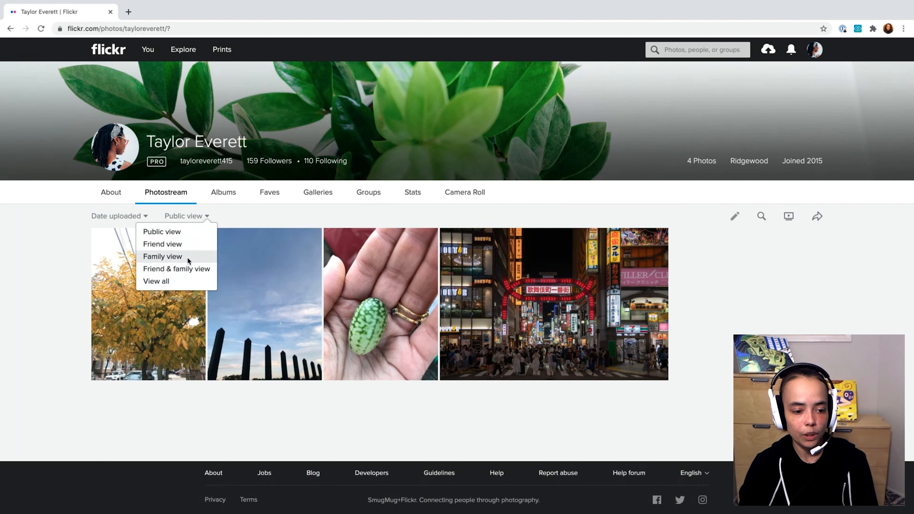
pyautogui.click(156, 281)
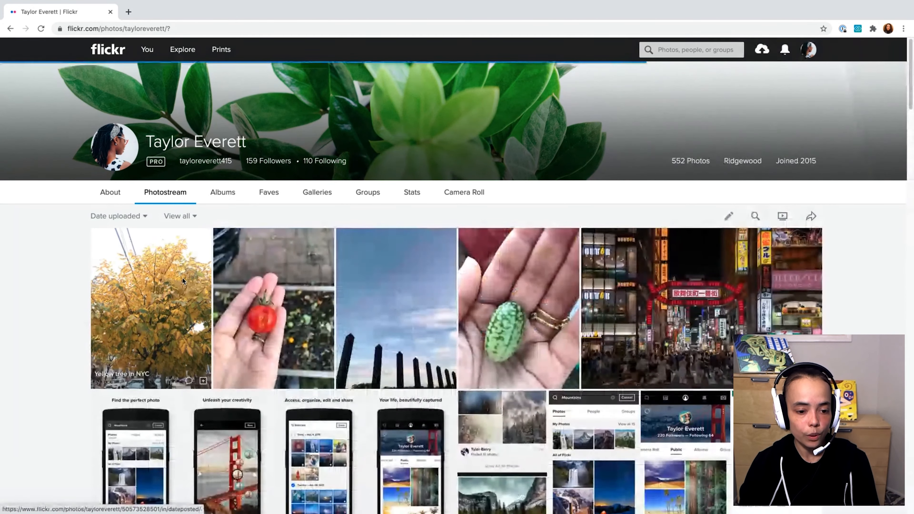